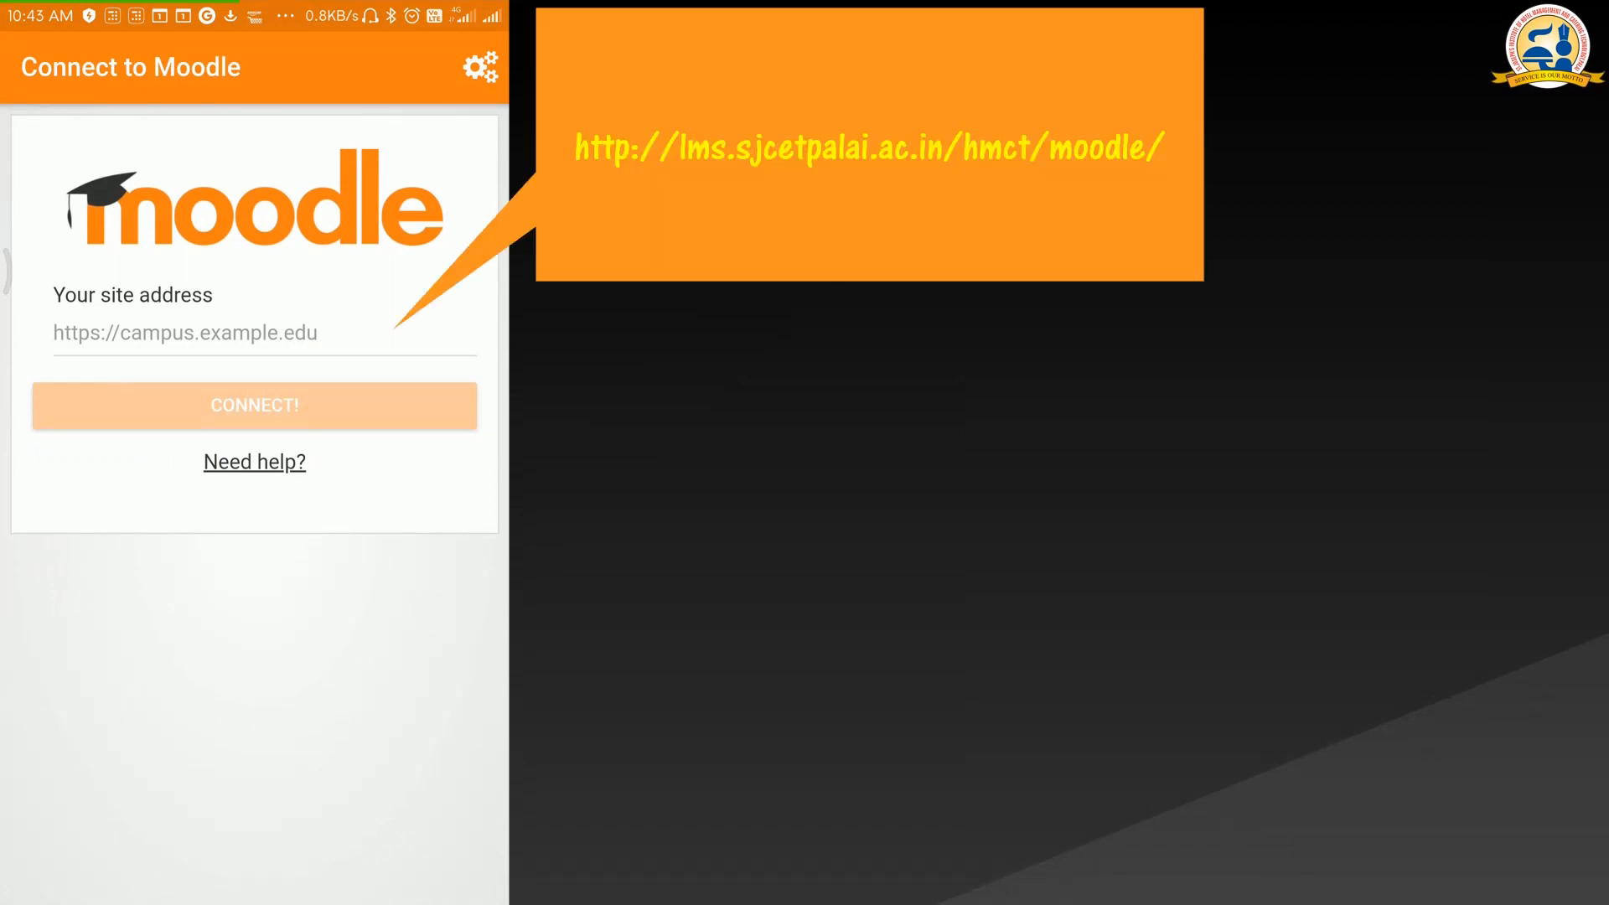
# Connect the app to the college Moodle site address and log in with username and password
pyautogui.click(253, 405)
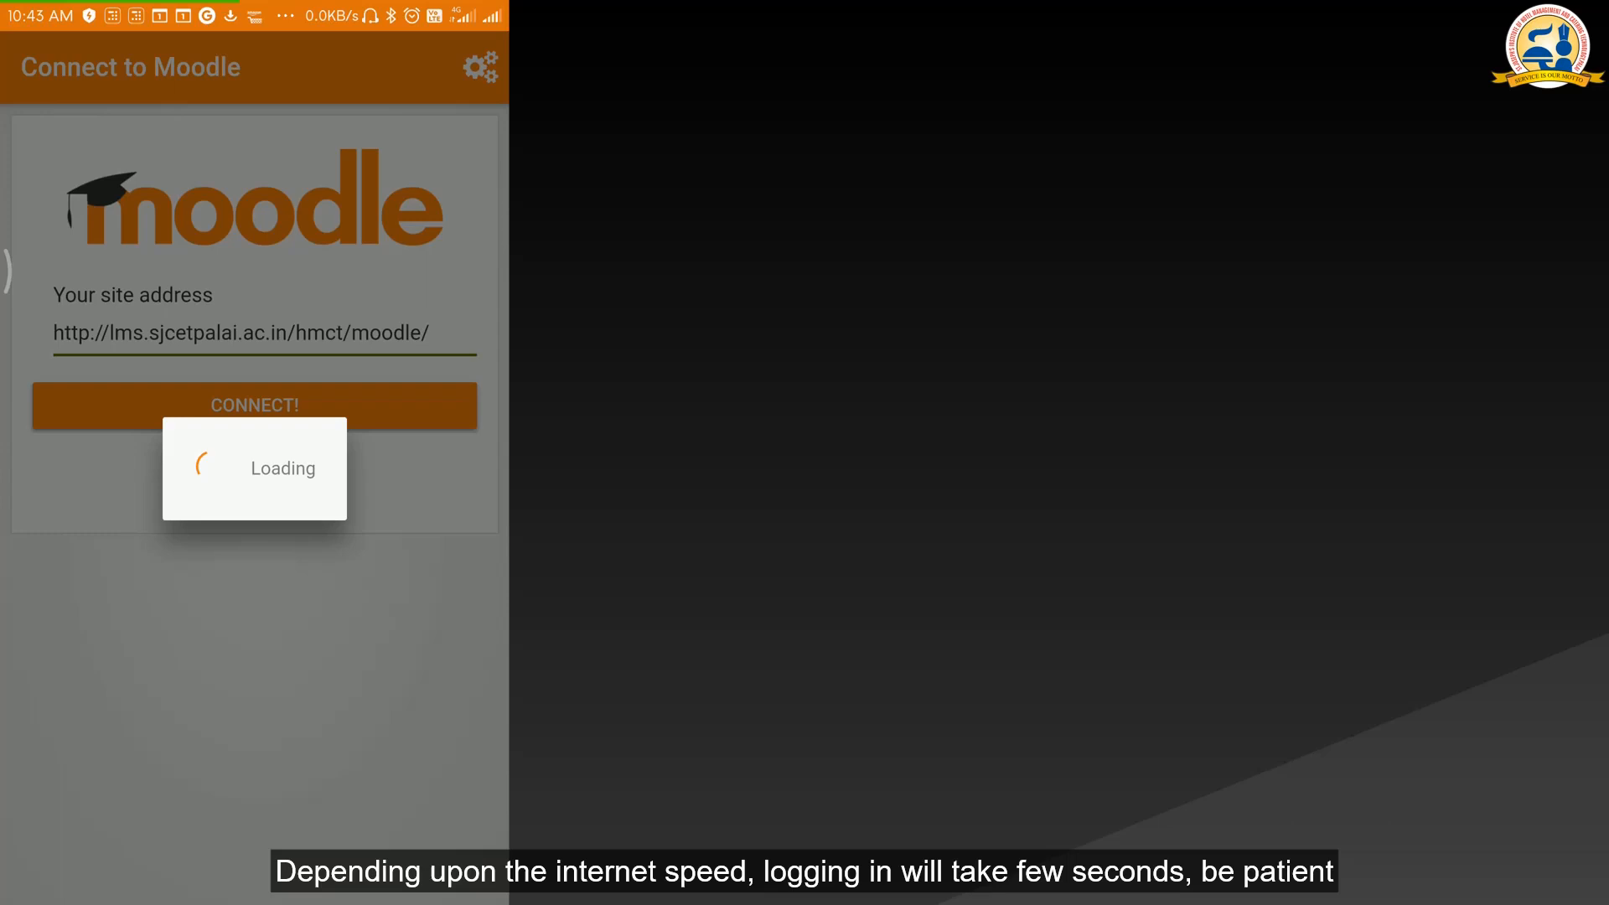
pyautogui.click(253, 404)
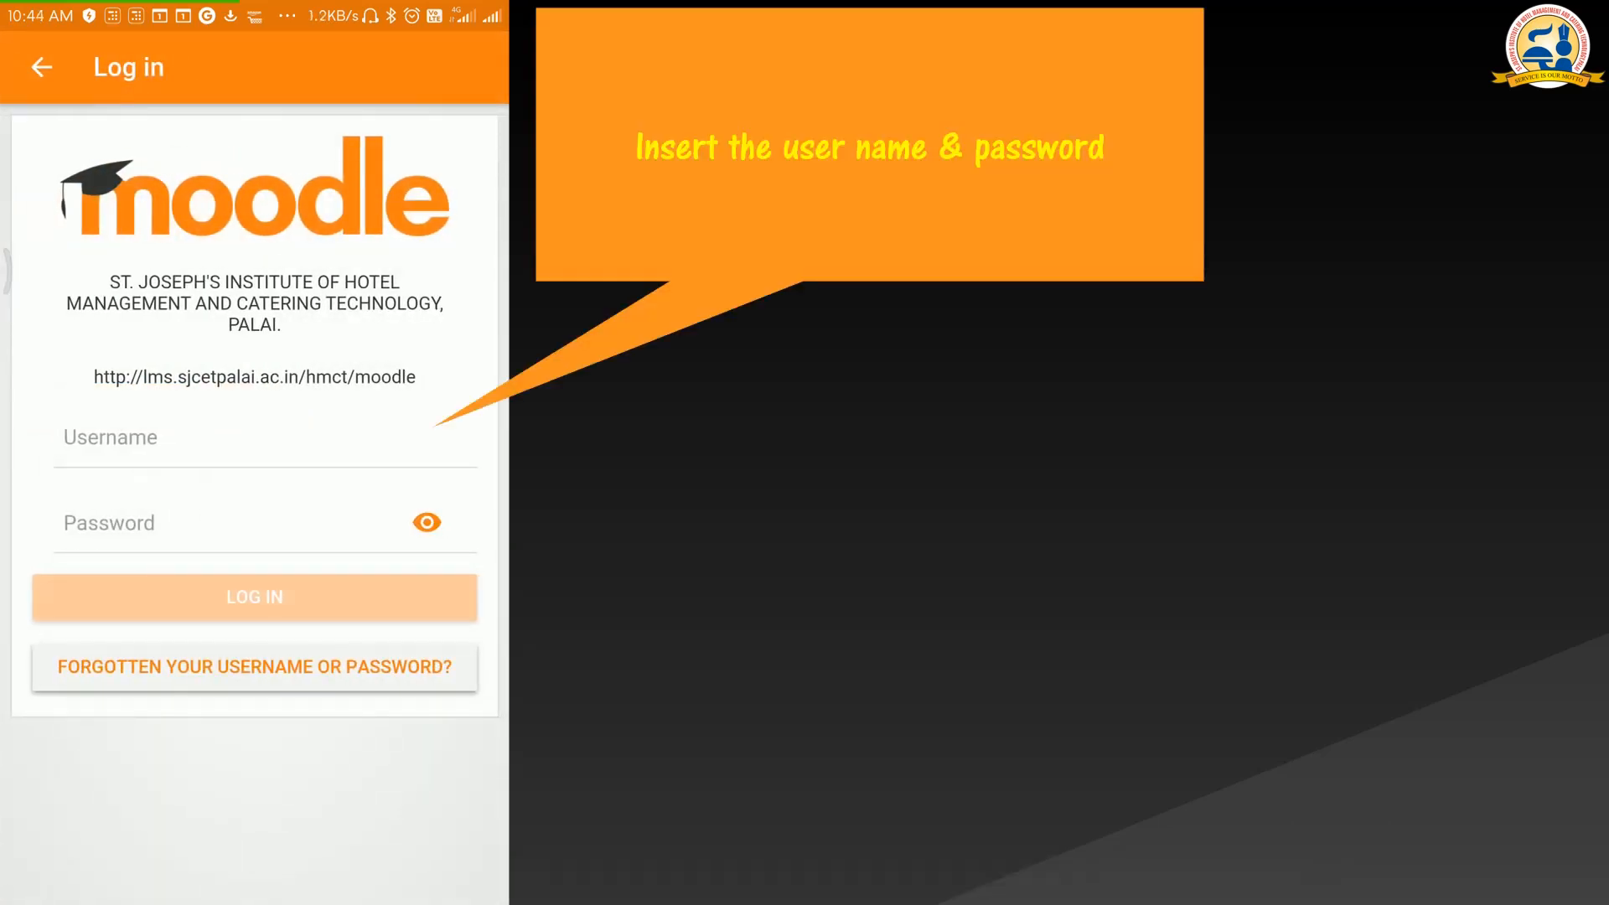
pyautogui.click(253, 596)
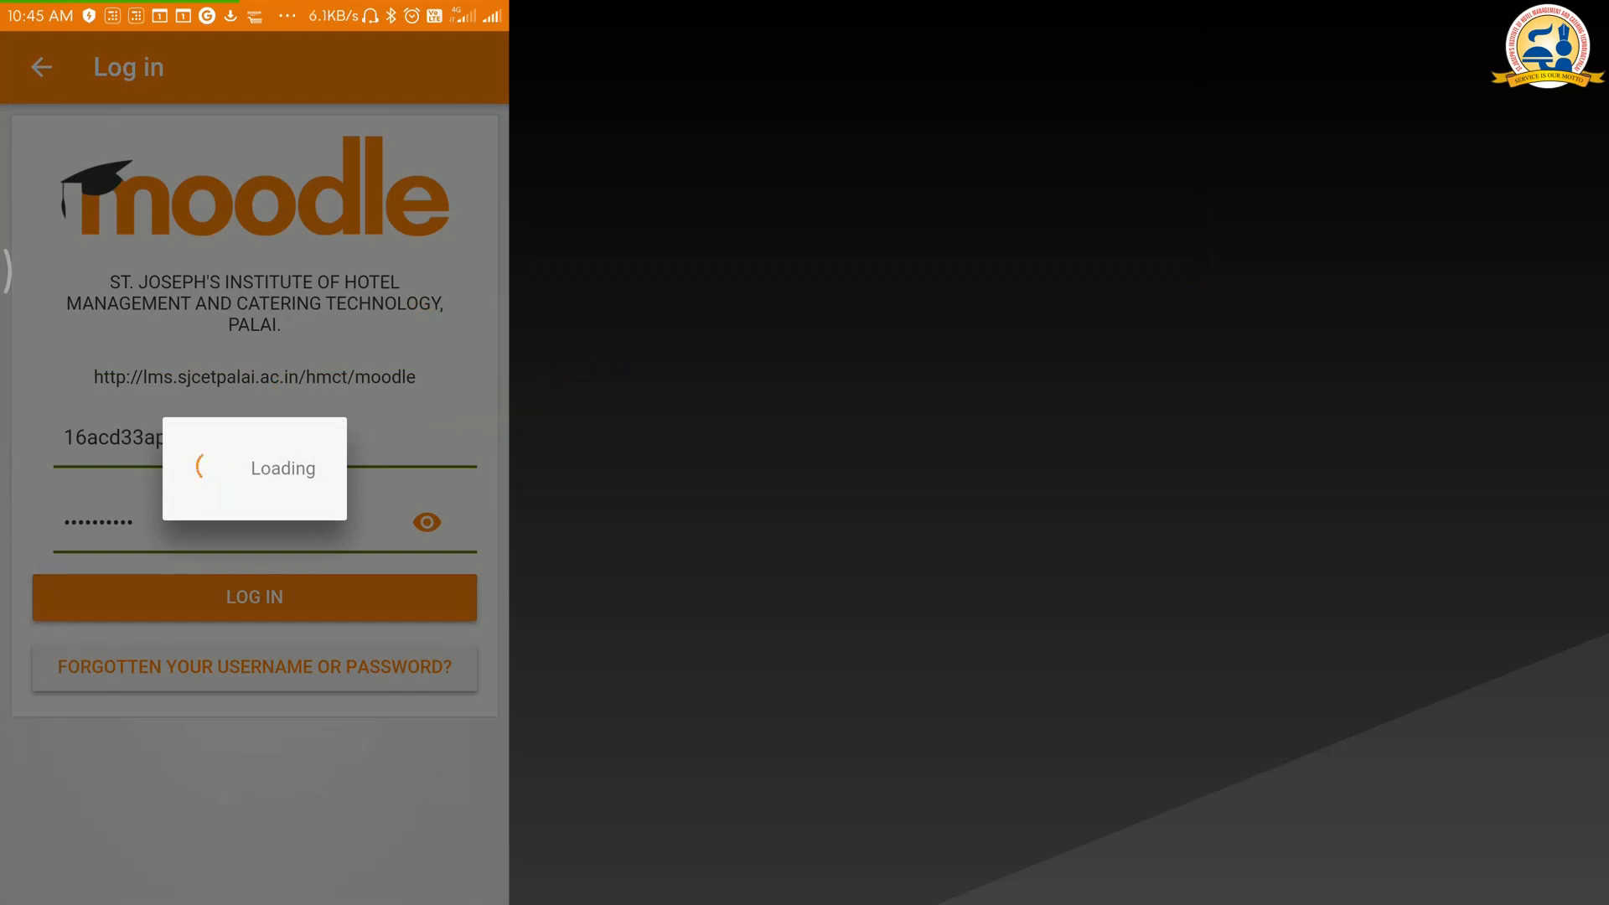
pyautogui.click(253, 595)
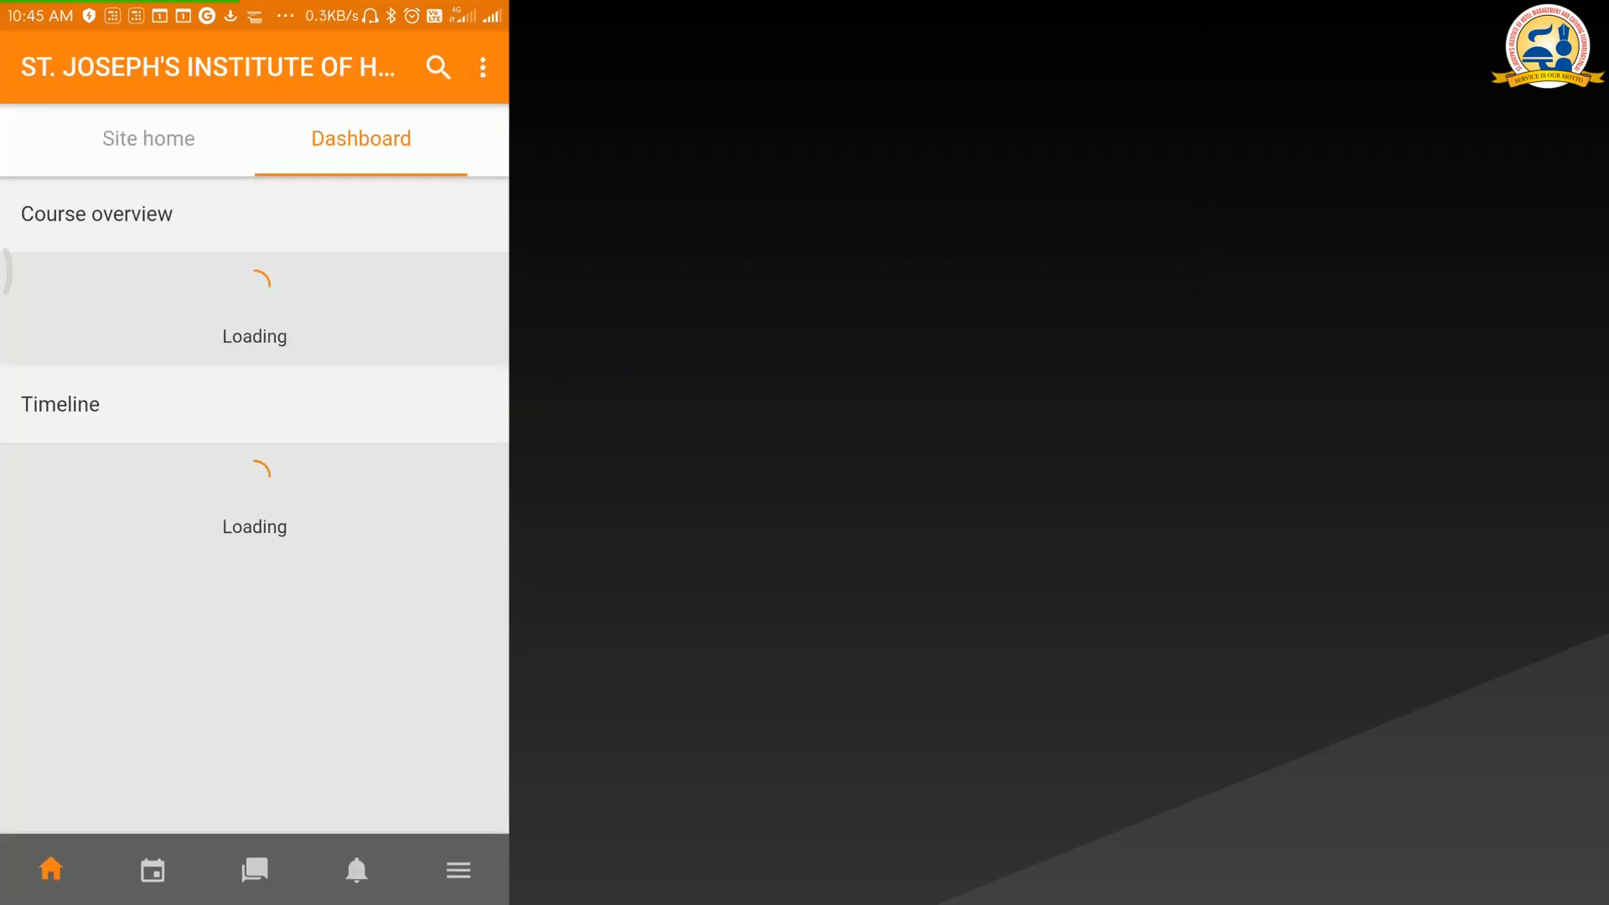
# From Site home, open Available courses and scroll down to Front Office Operations - II
pyautogui.click(148, 138)
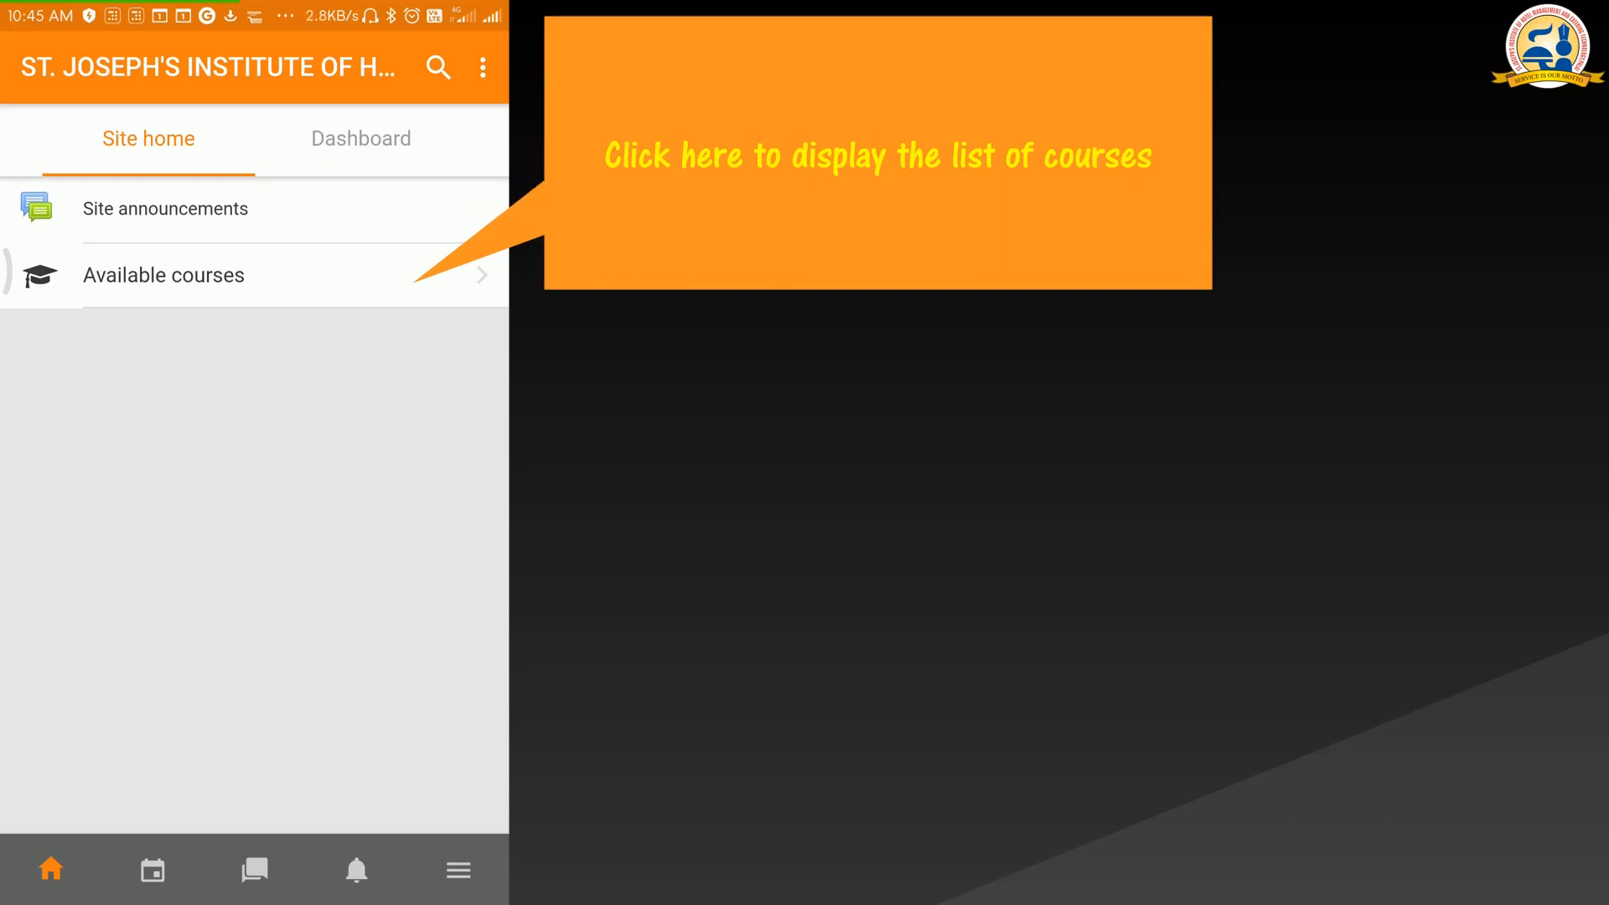
pyautogui.click(164, 274)
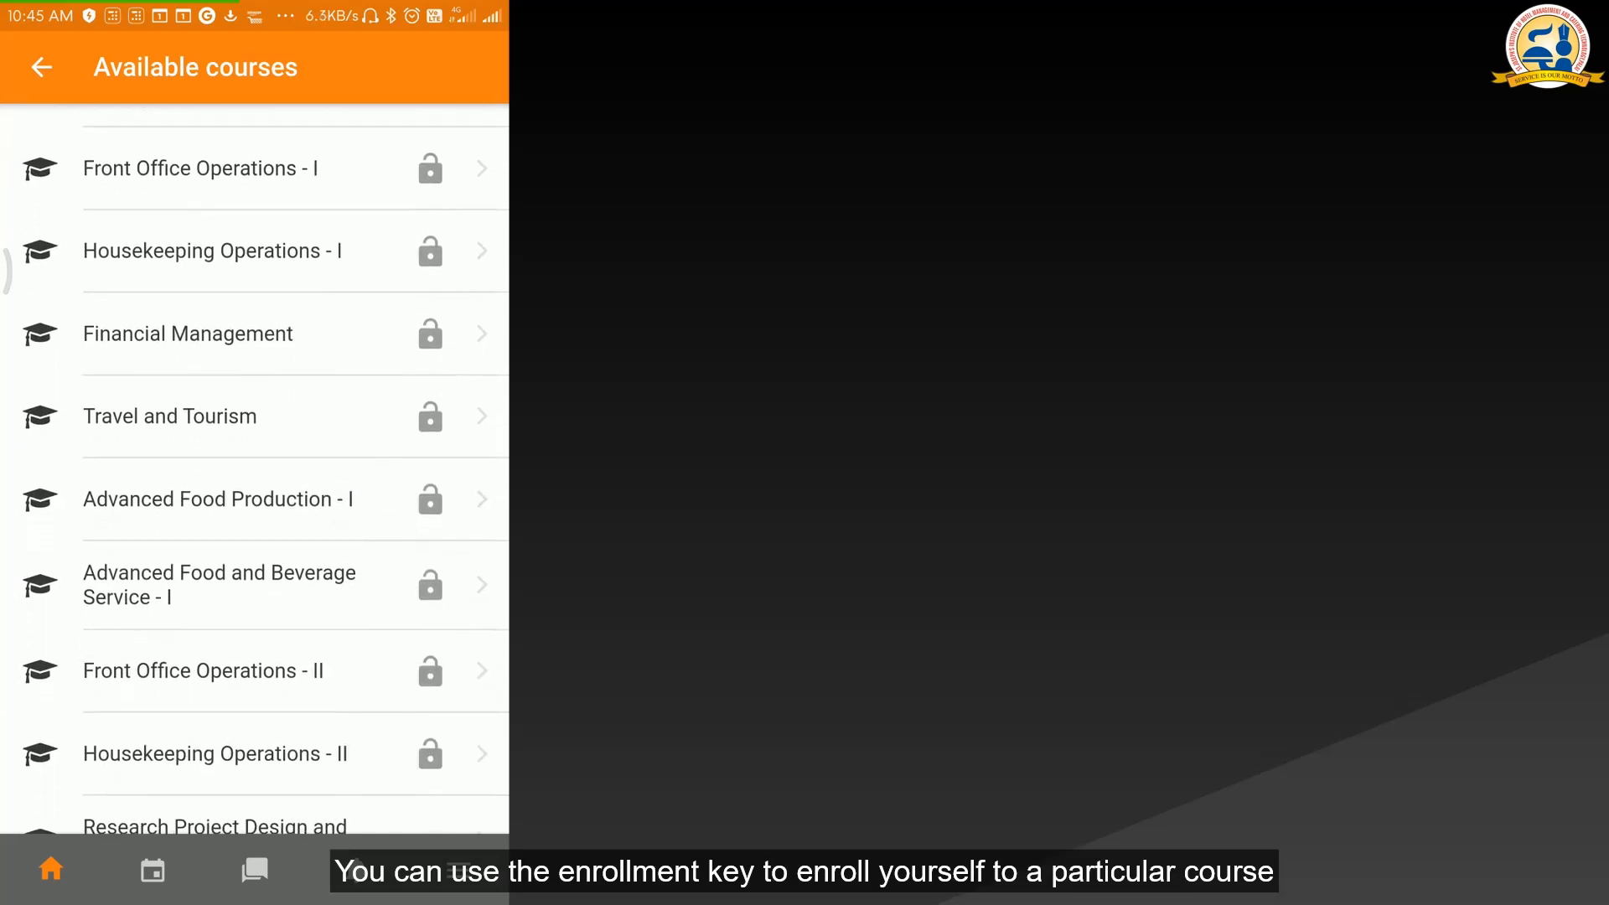
pyautogui.scroll(-3)
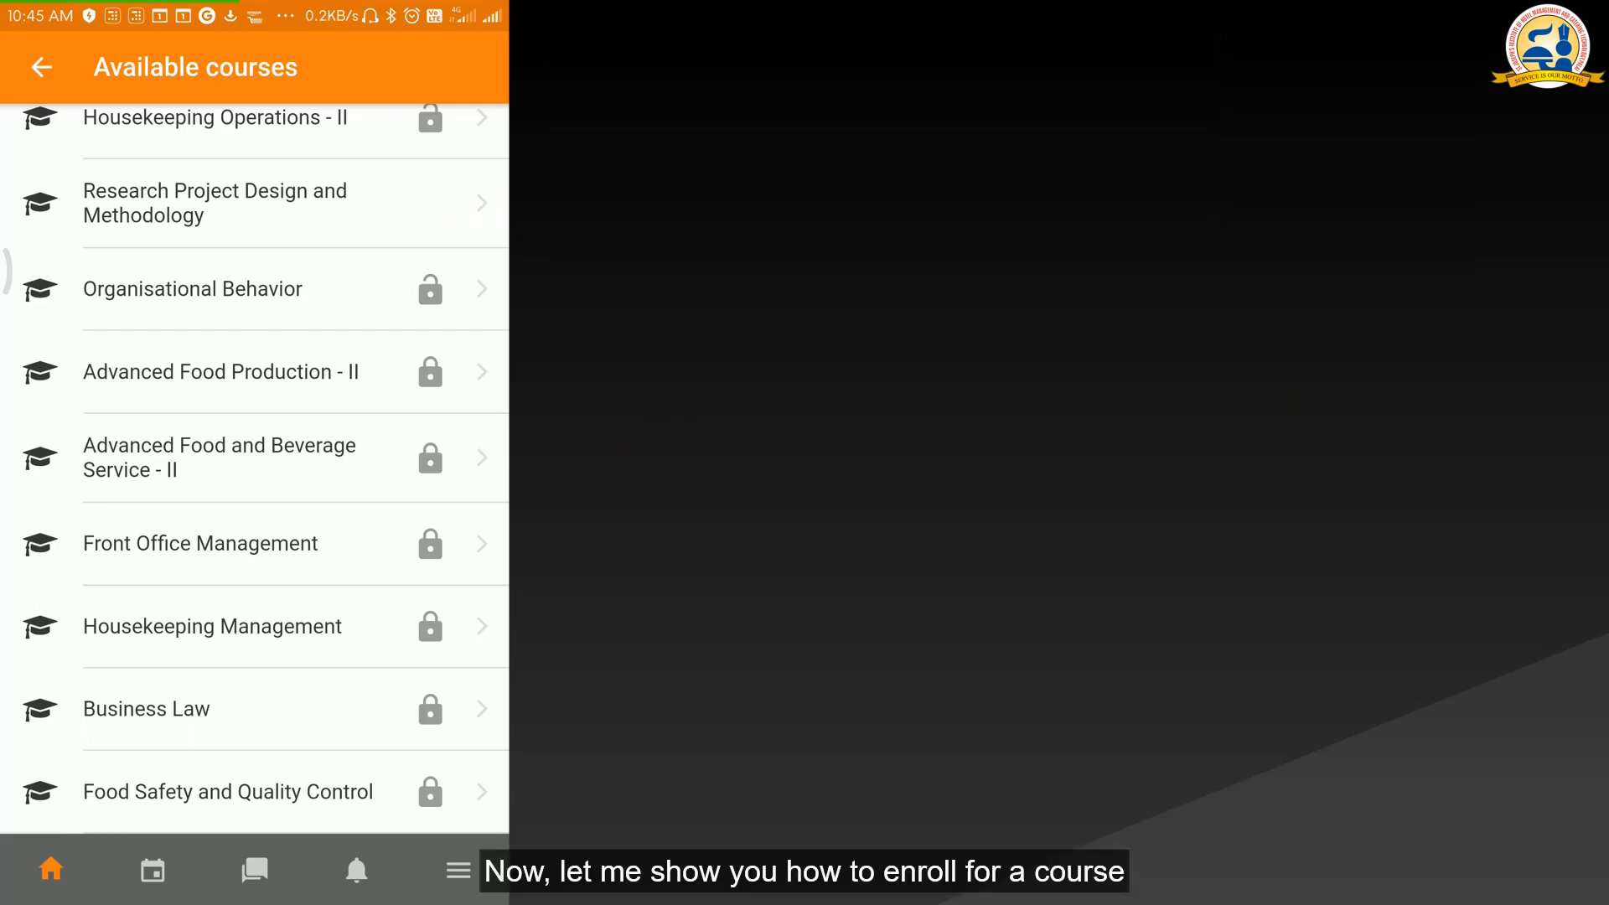
pyautogui.scroll(-3)
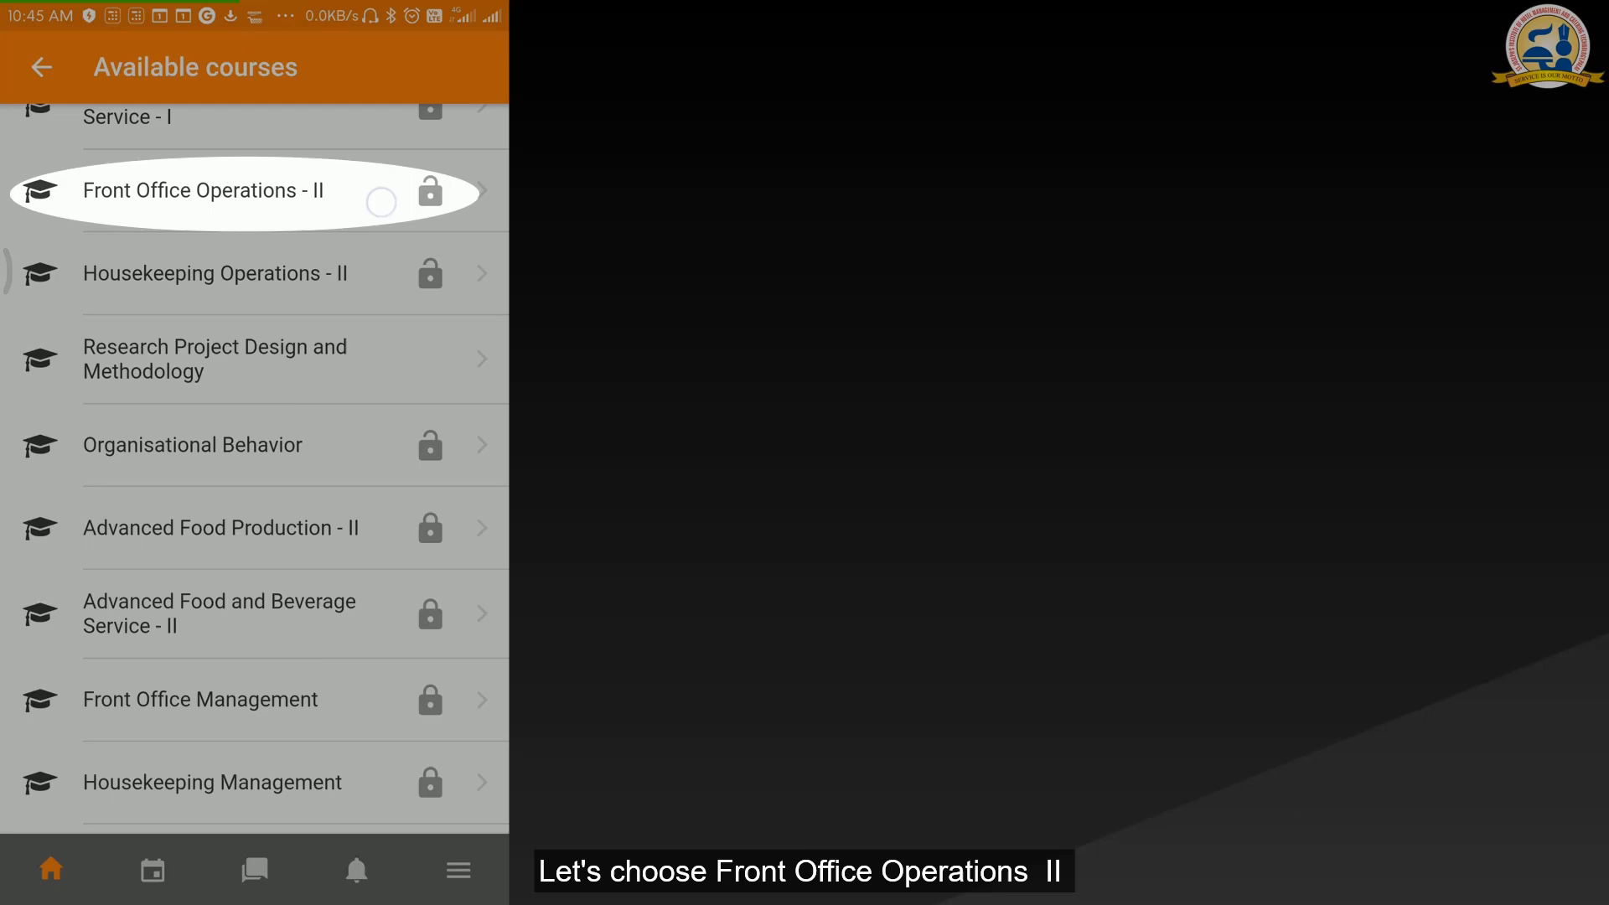
# Self-enrol in Front Office Operations - II, confirming and submitting the enrolment key
pyautogui.click(246, 192)
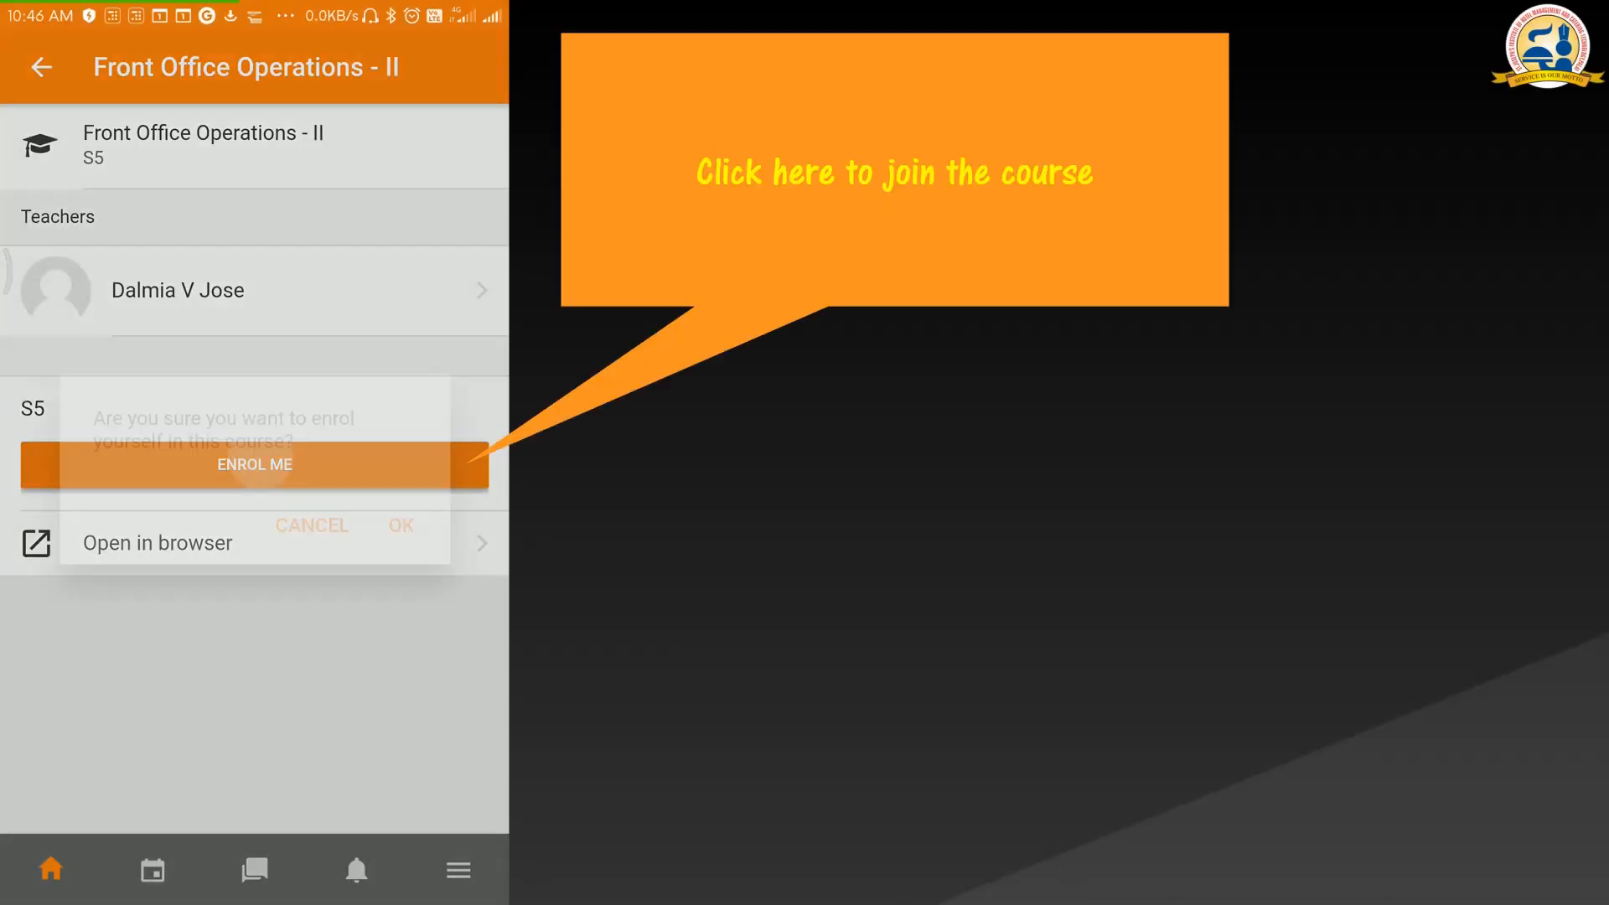
pyautogui.click(253, 464)
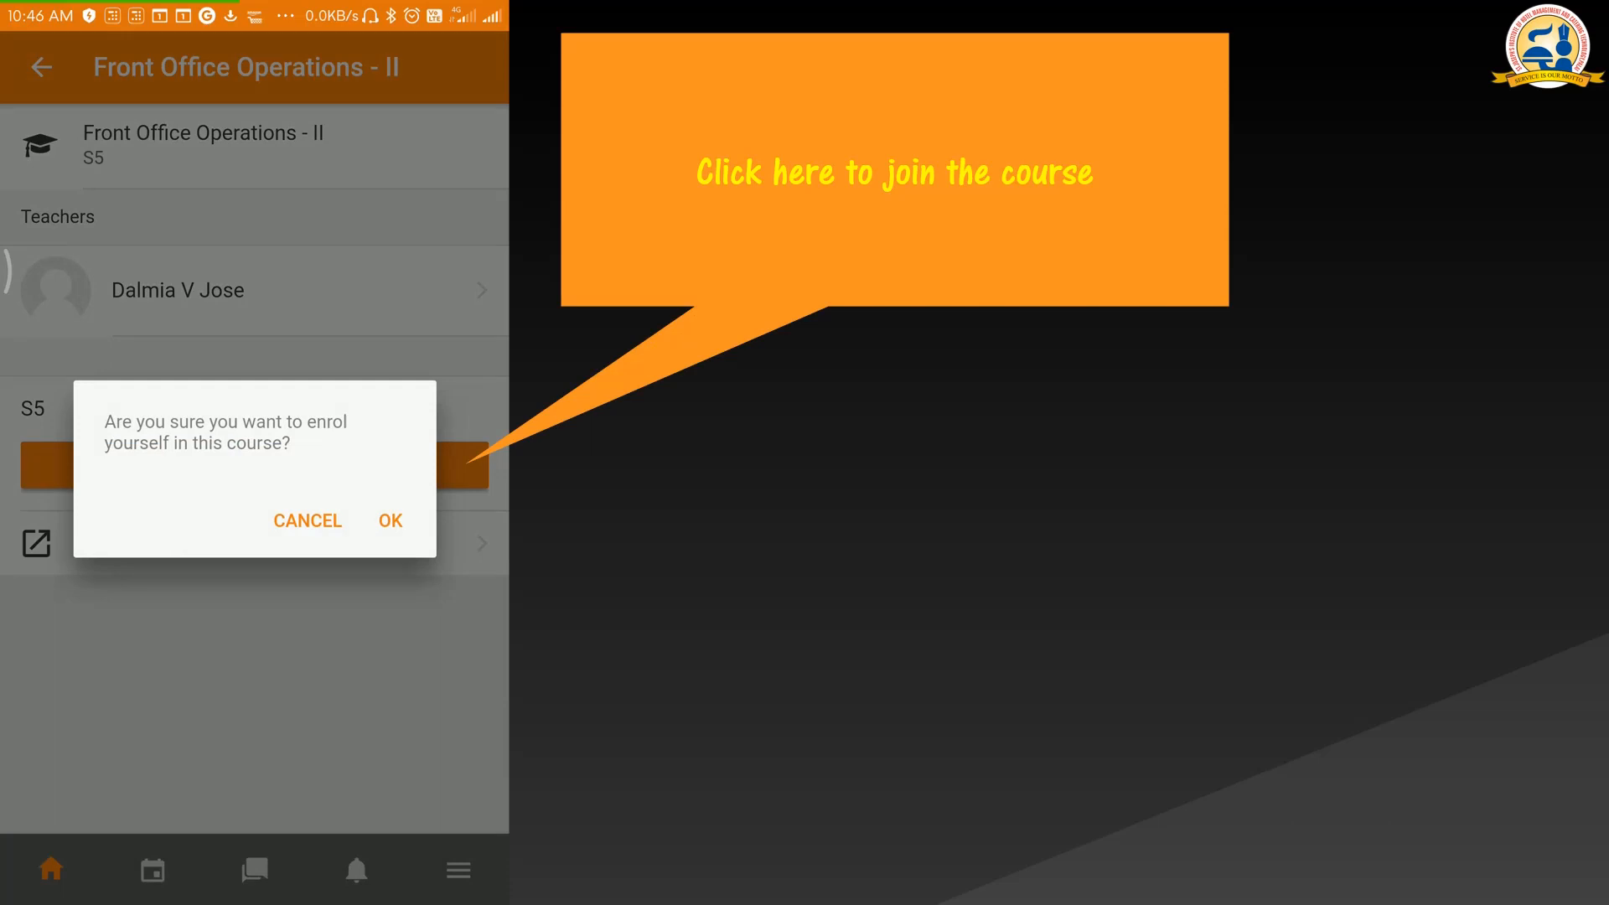
pyautogui.click(389, 521)
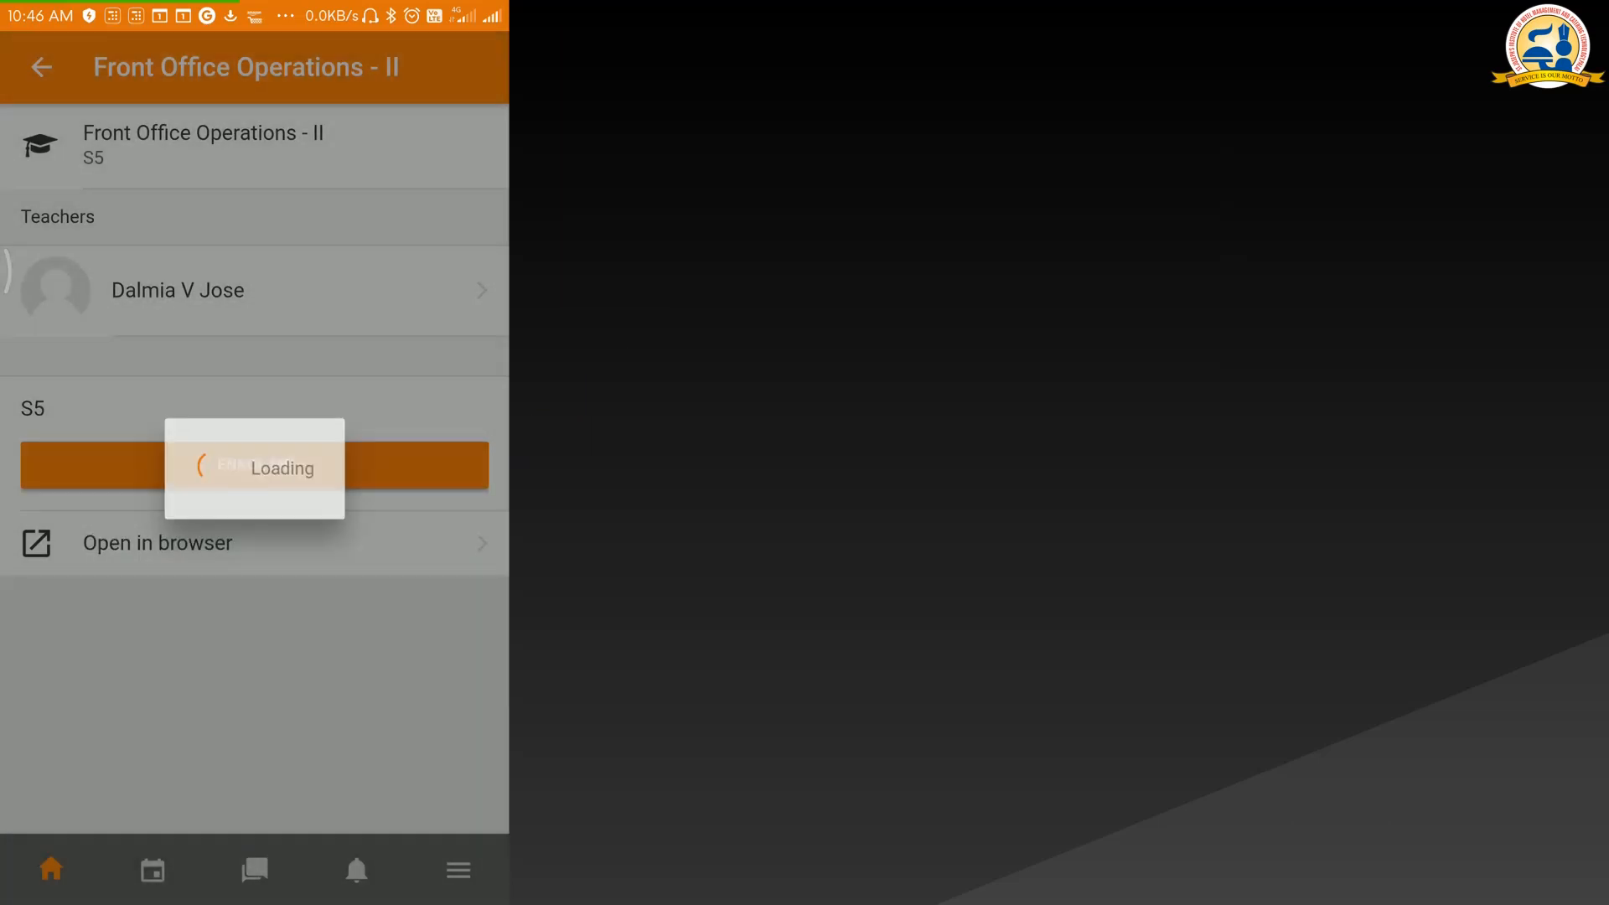
pyautogui.click(253, 464)
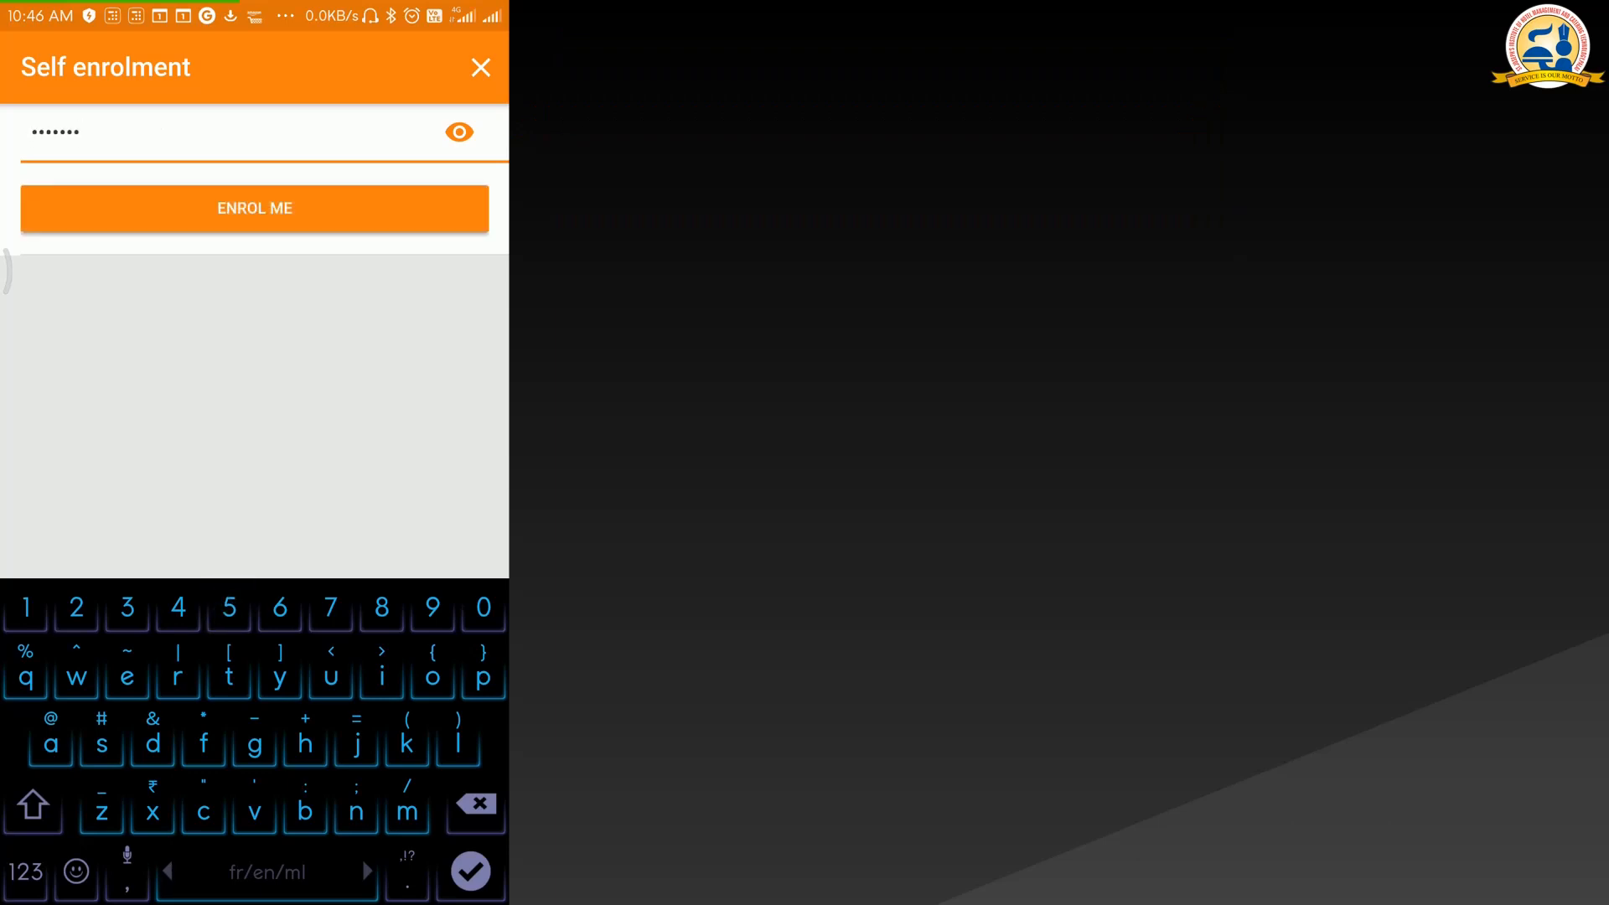
pyautogui.click(255, 208)
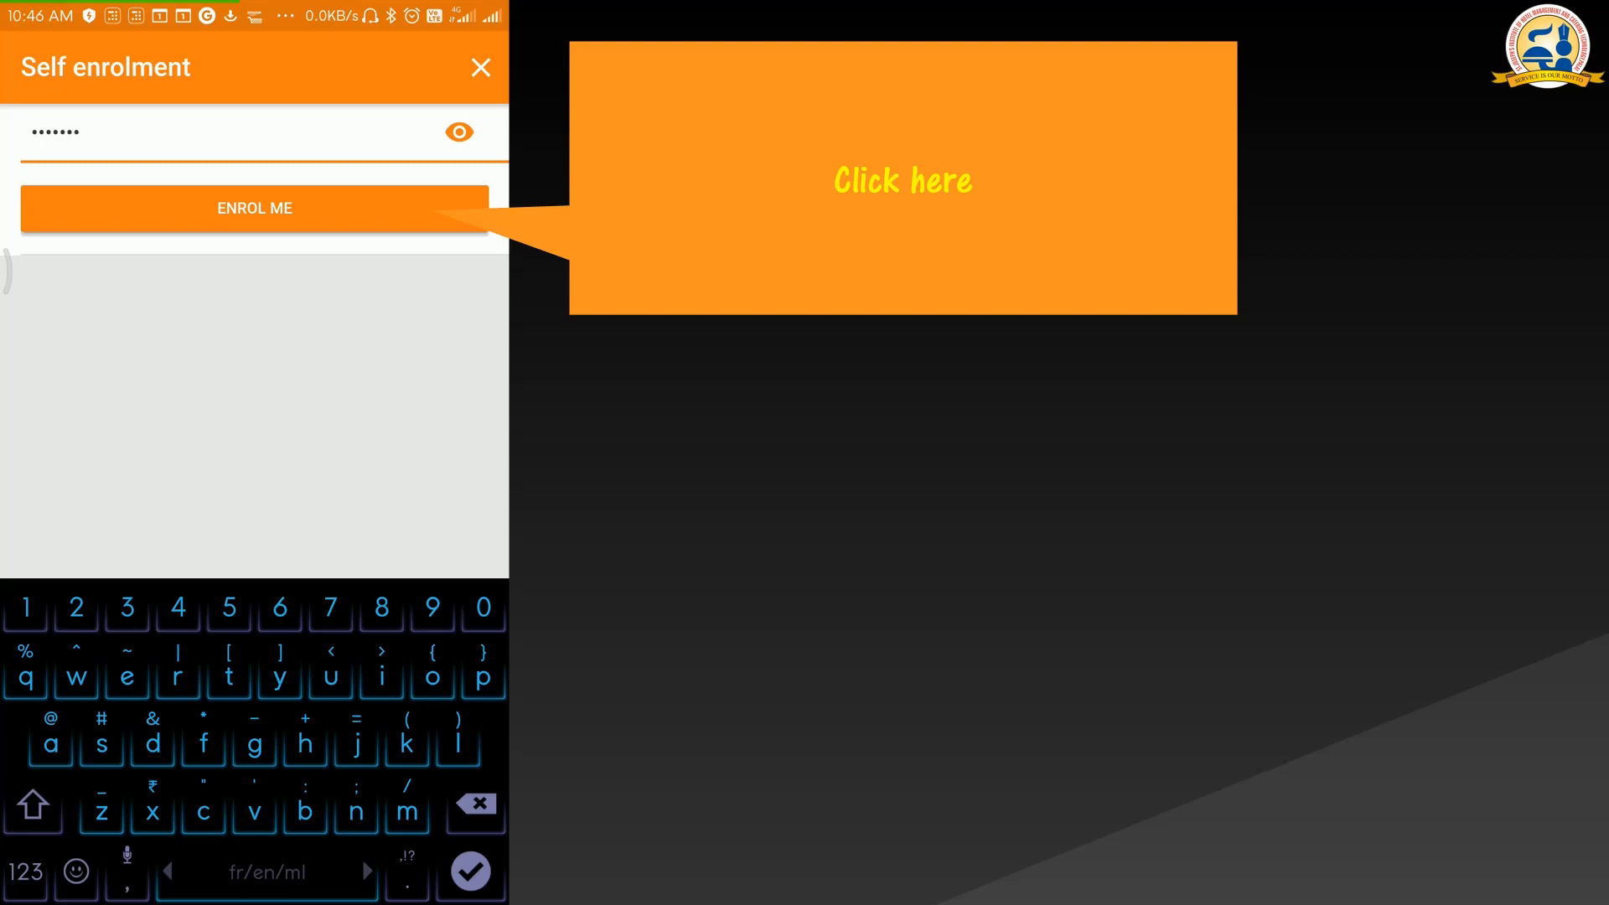
pyautogui.click(253, 209)
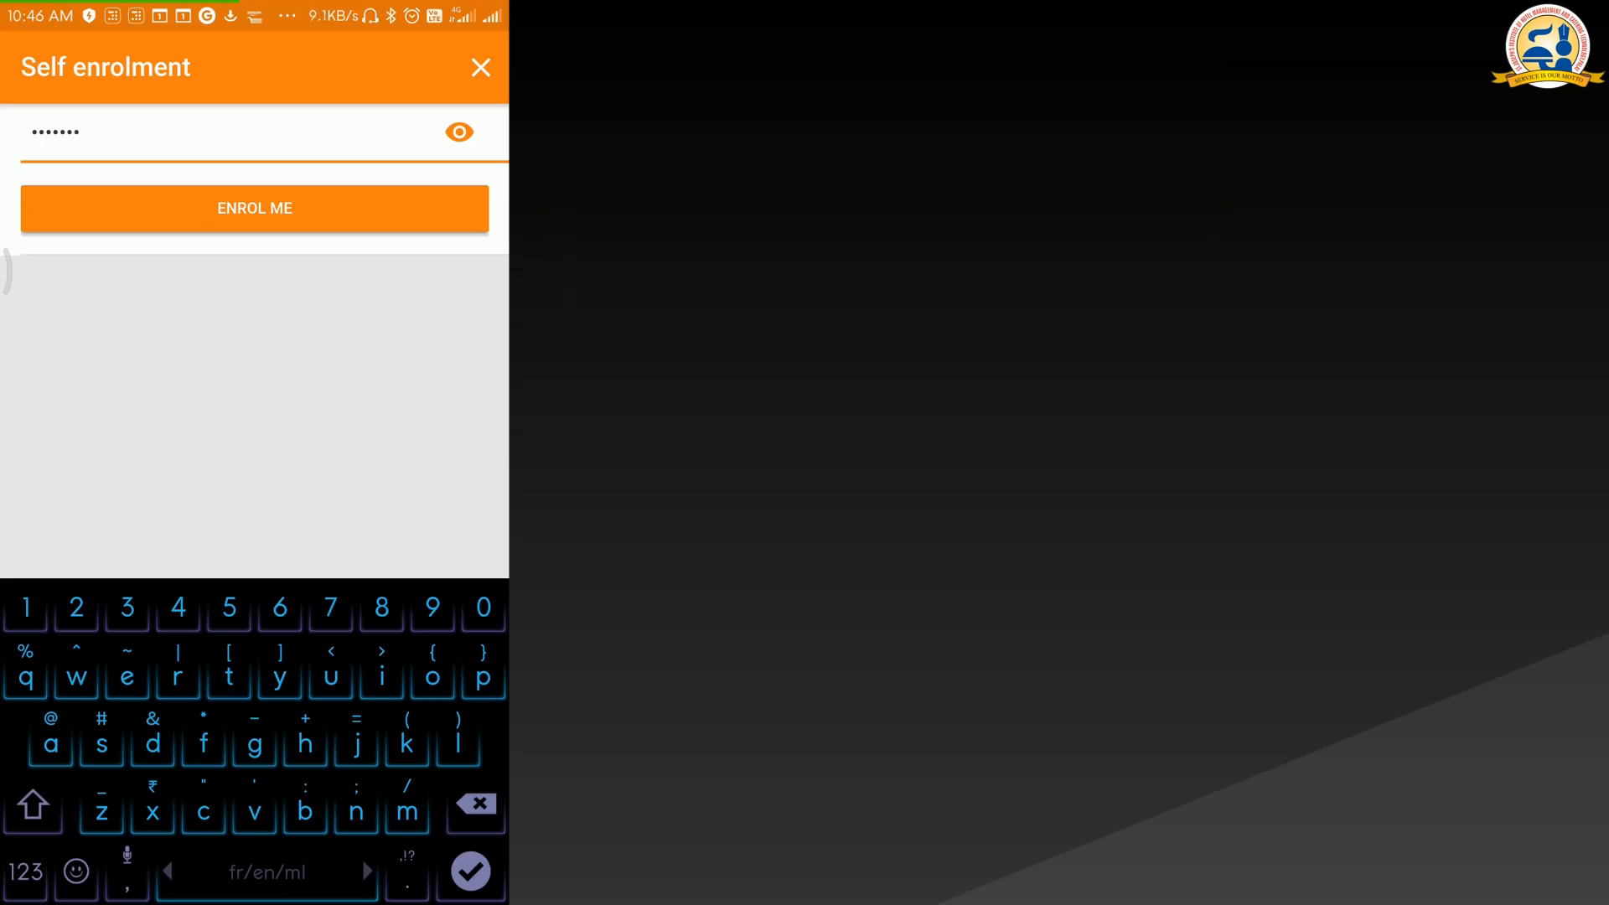
pyautogui.click(253, 208)
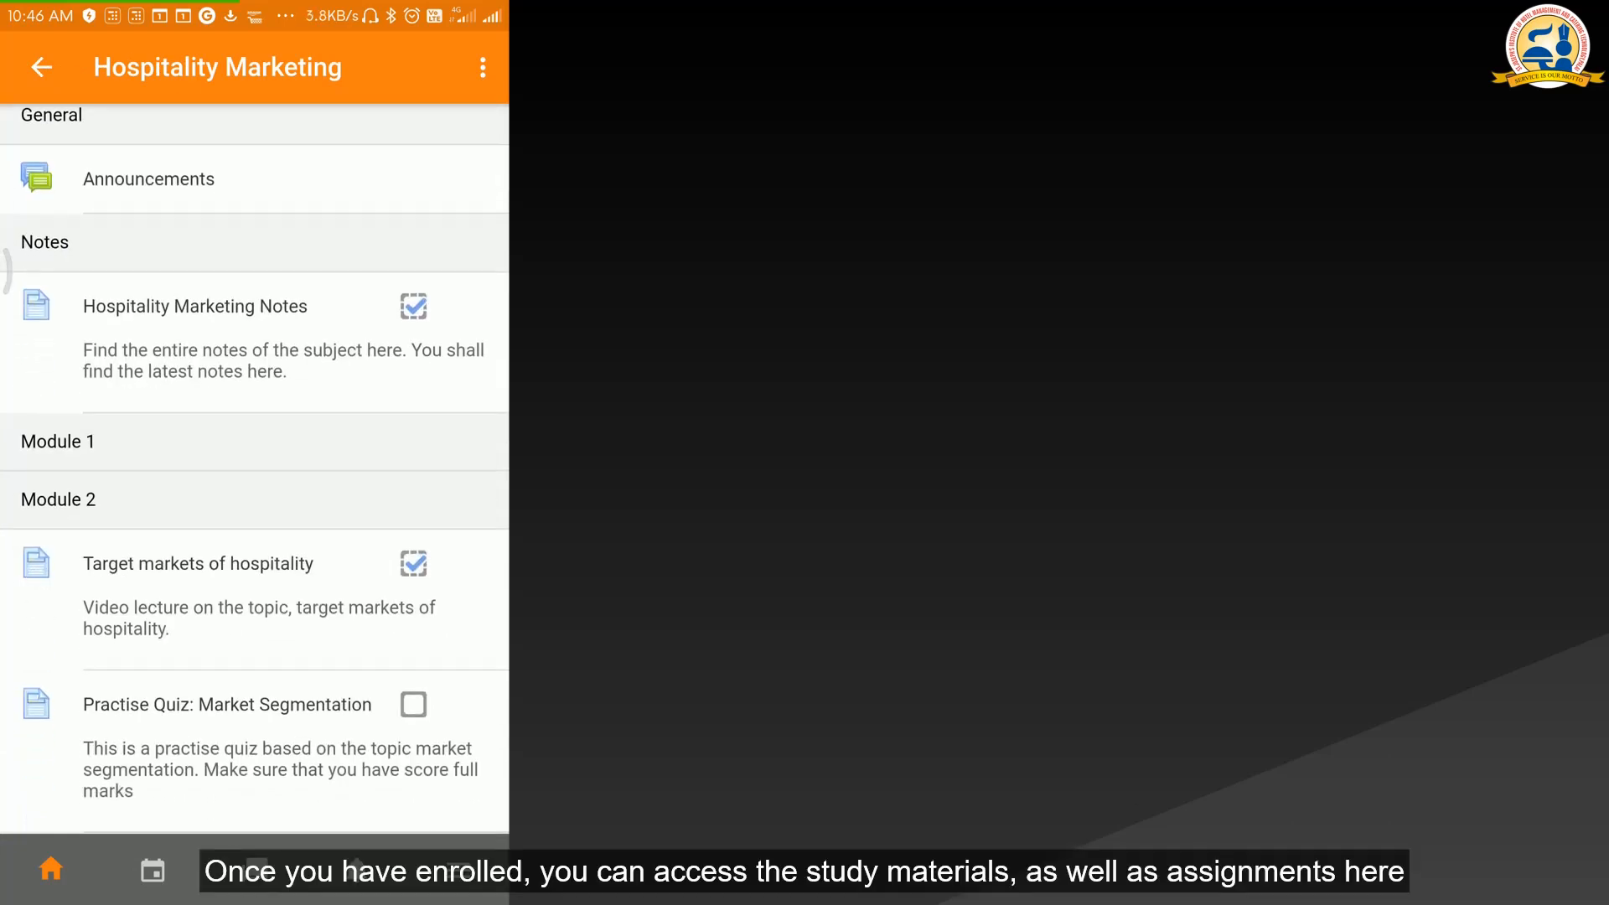
# Scroll the Hospitality Marketing contents, check the empty Notes tab, and return to Available courses
pyautogui.scroll(-3)
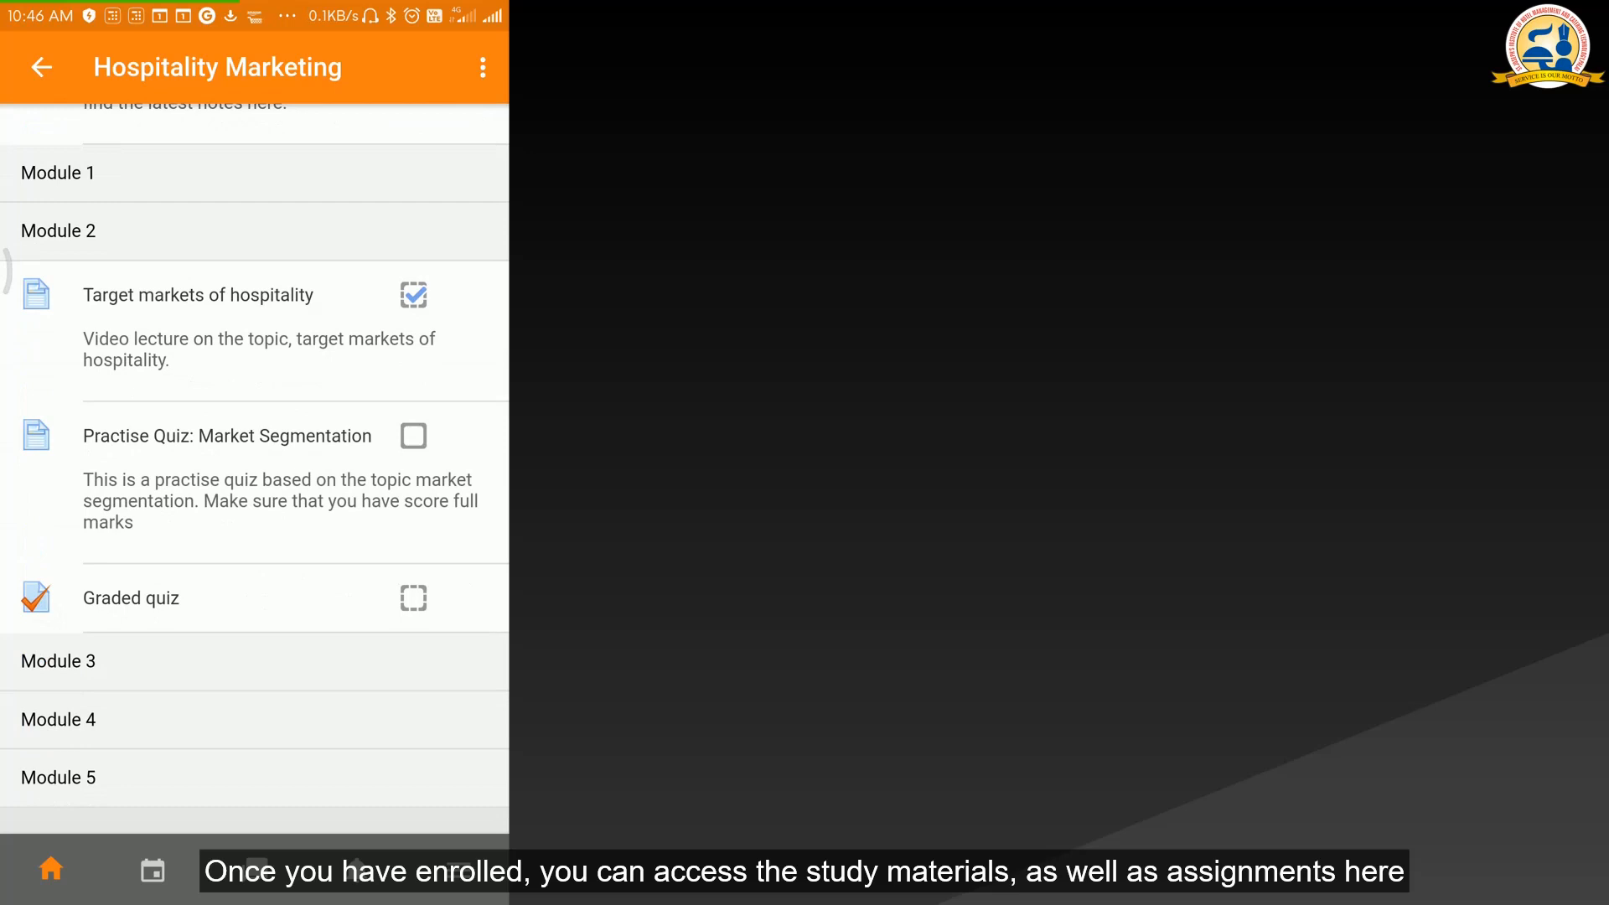
pyautogui.scroll(-3)
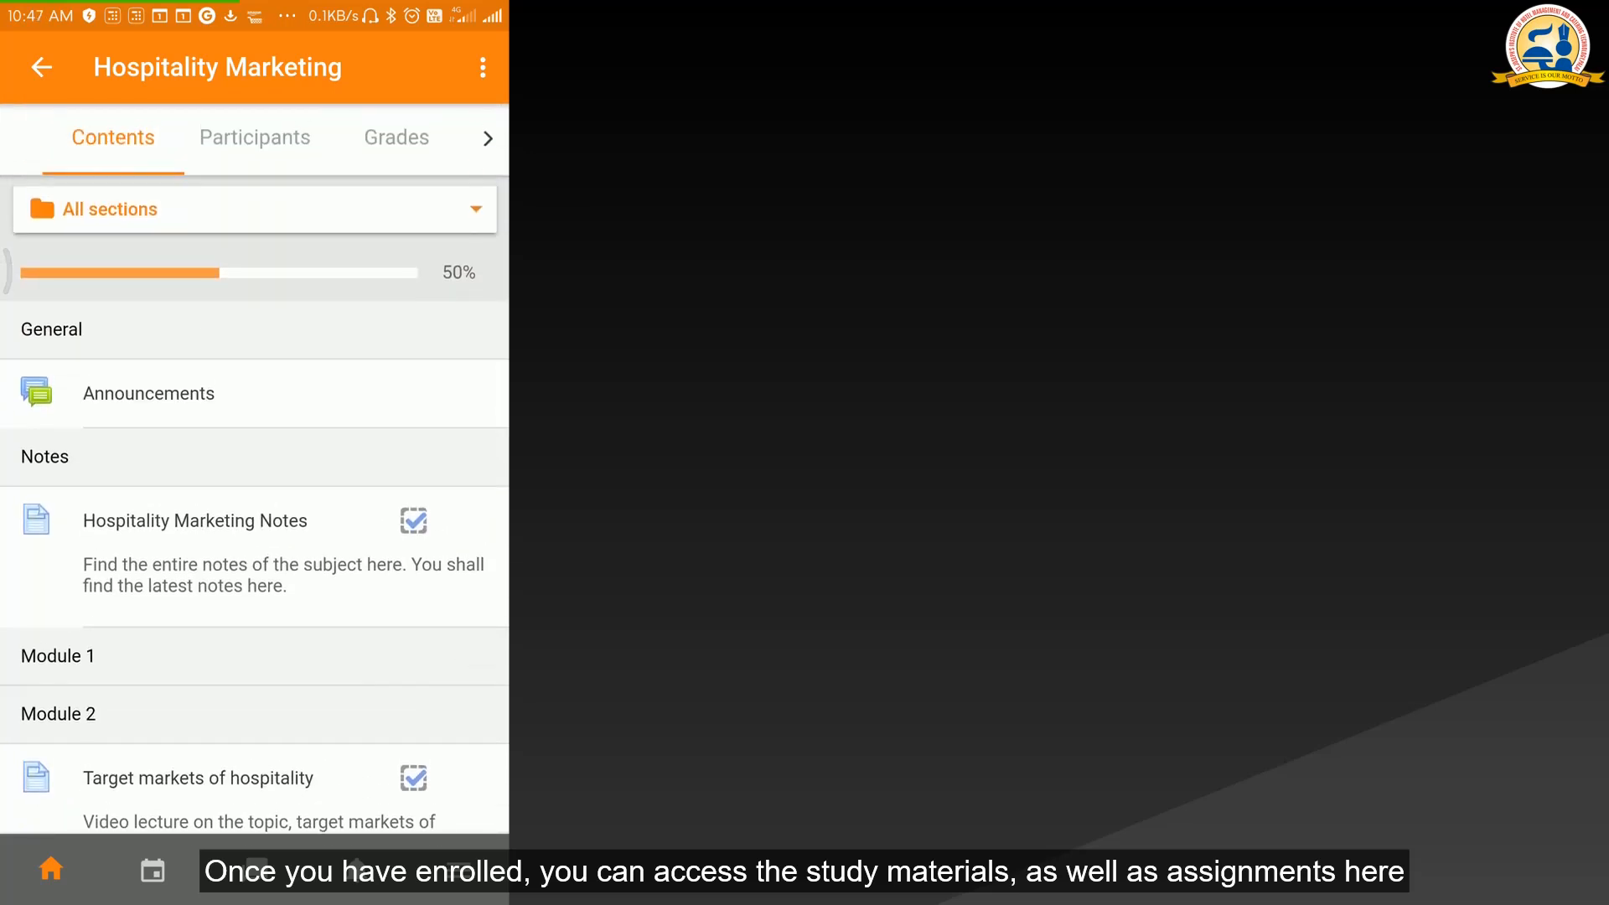
pyautogui.click(395, 138)
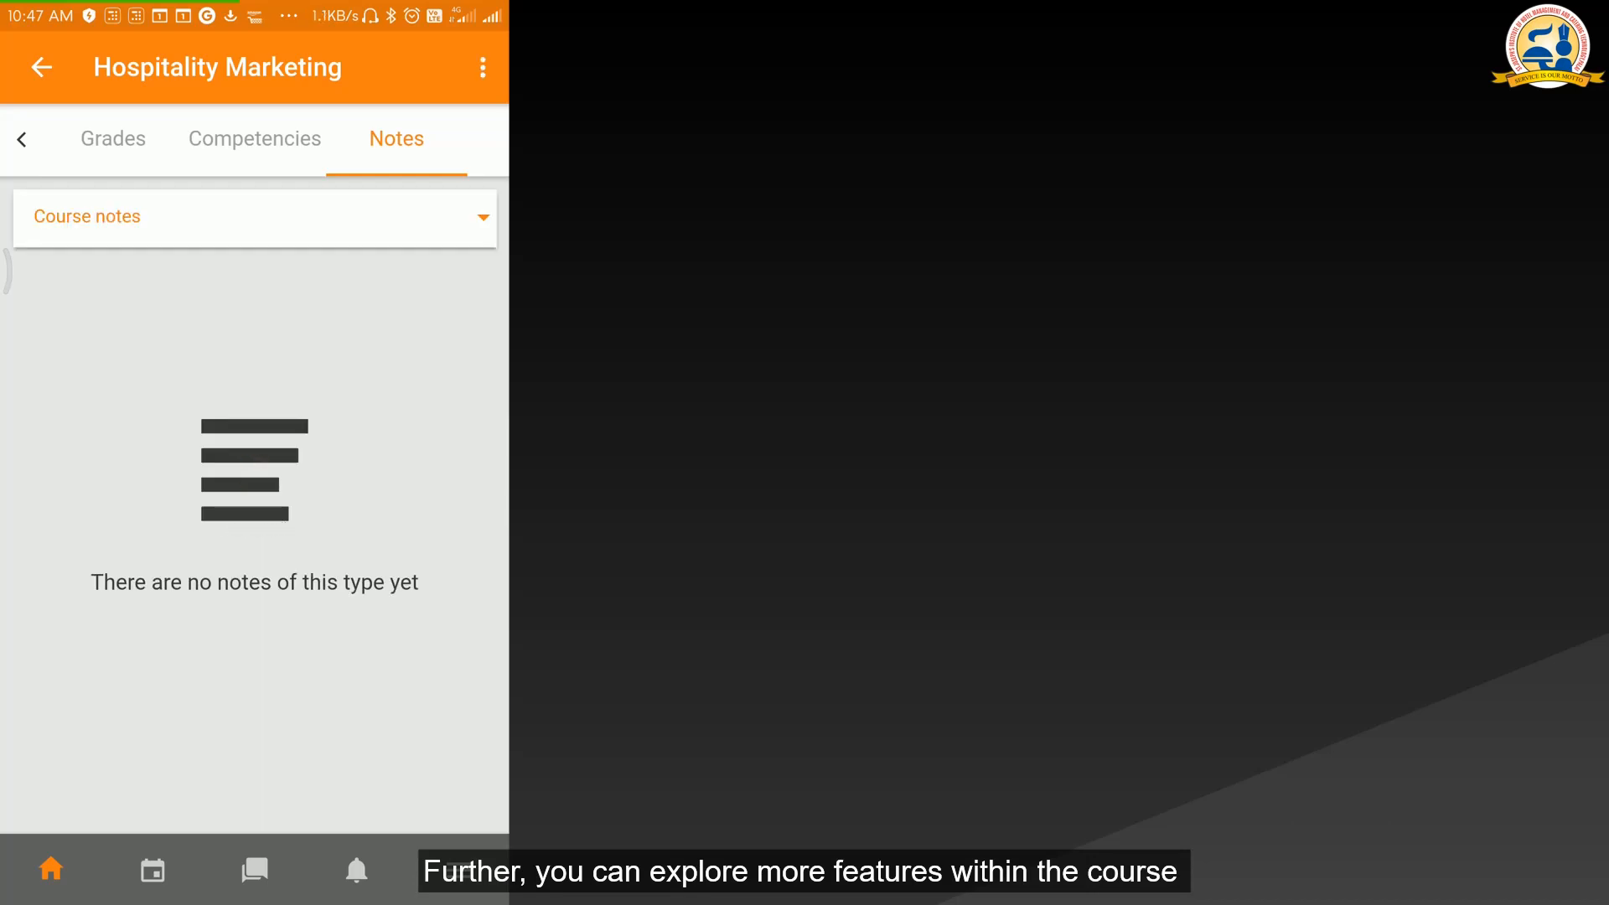
pyautogui.click(41, 68)
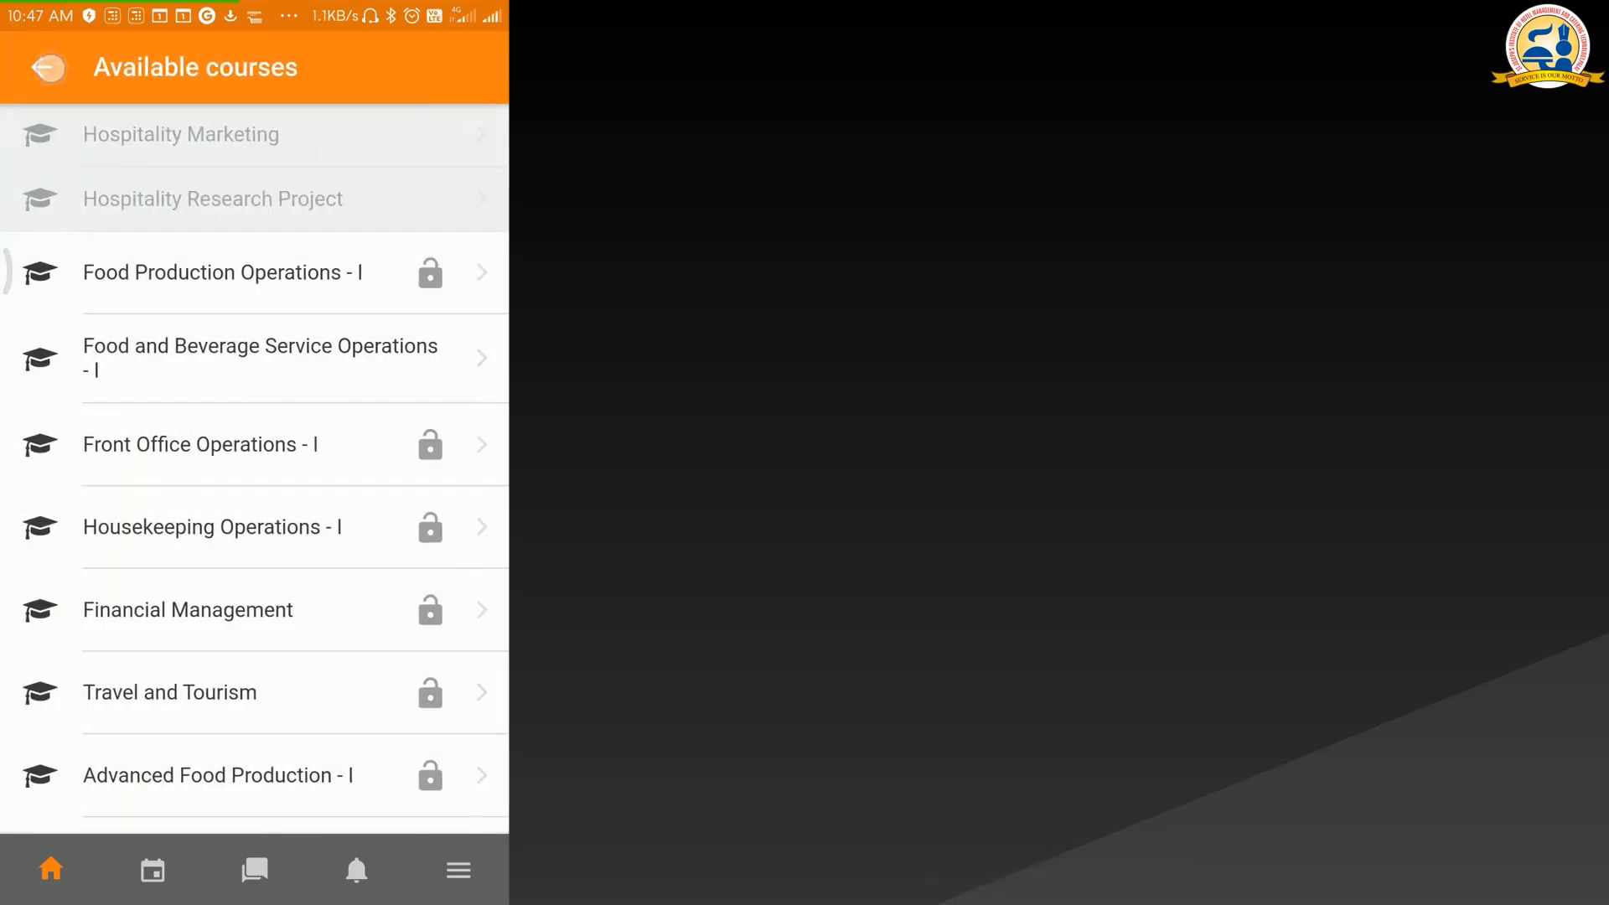
pyautogui.click(44, 68)
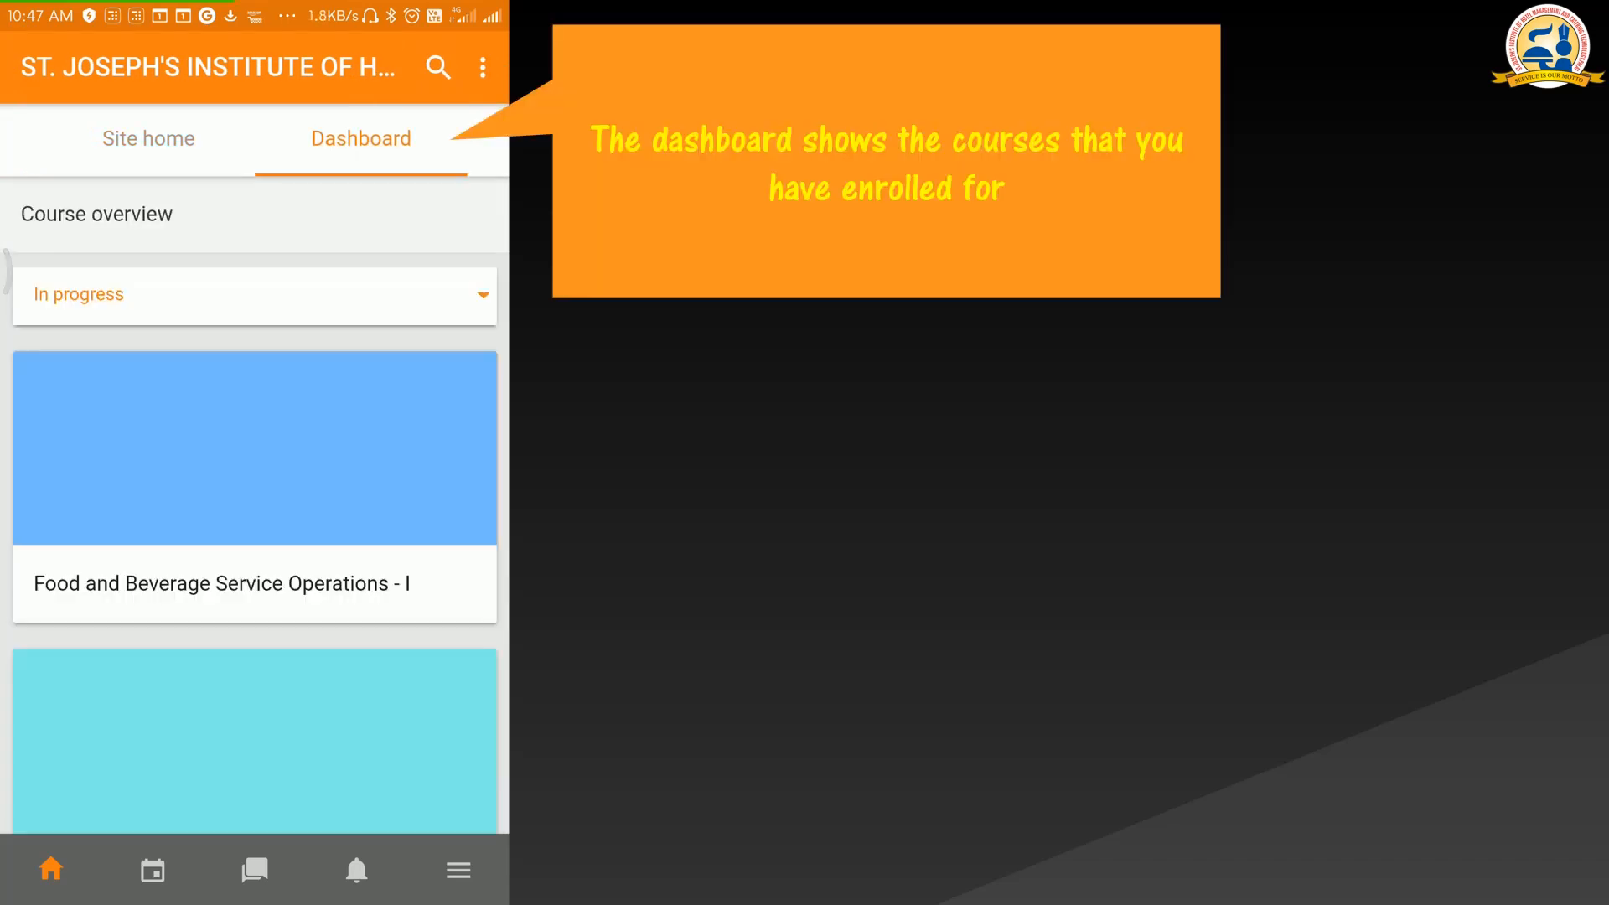
pyautogui.scroll(-3)
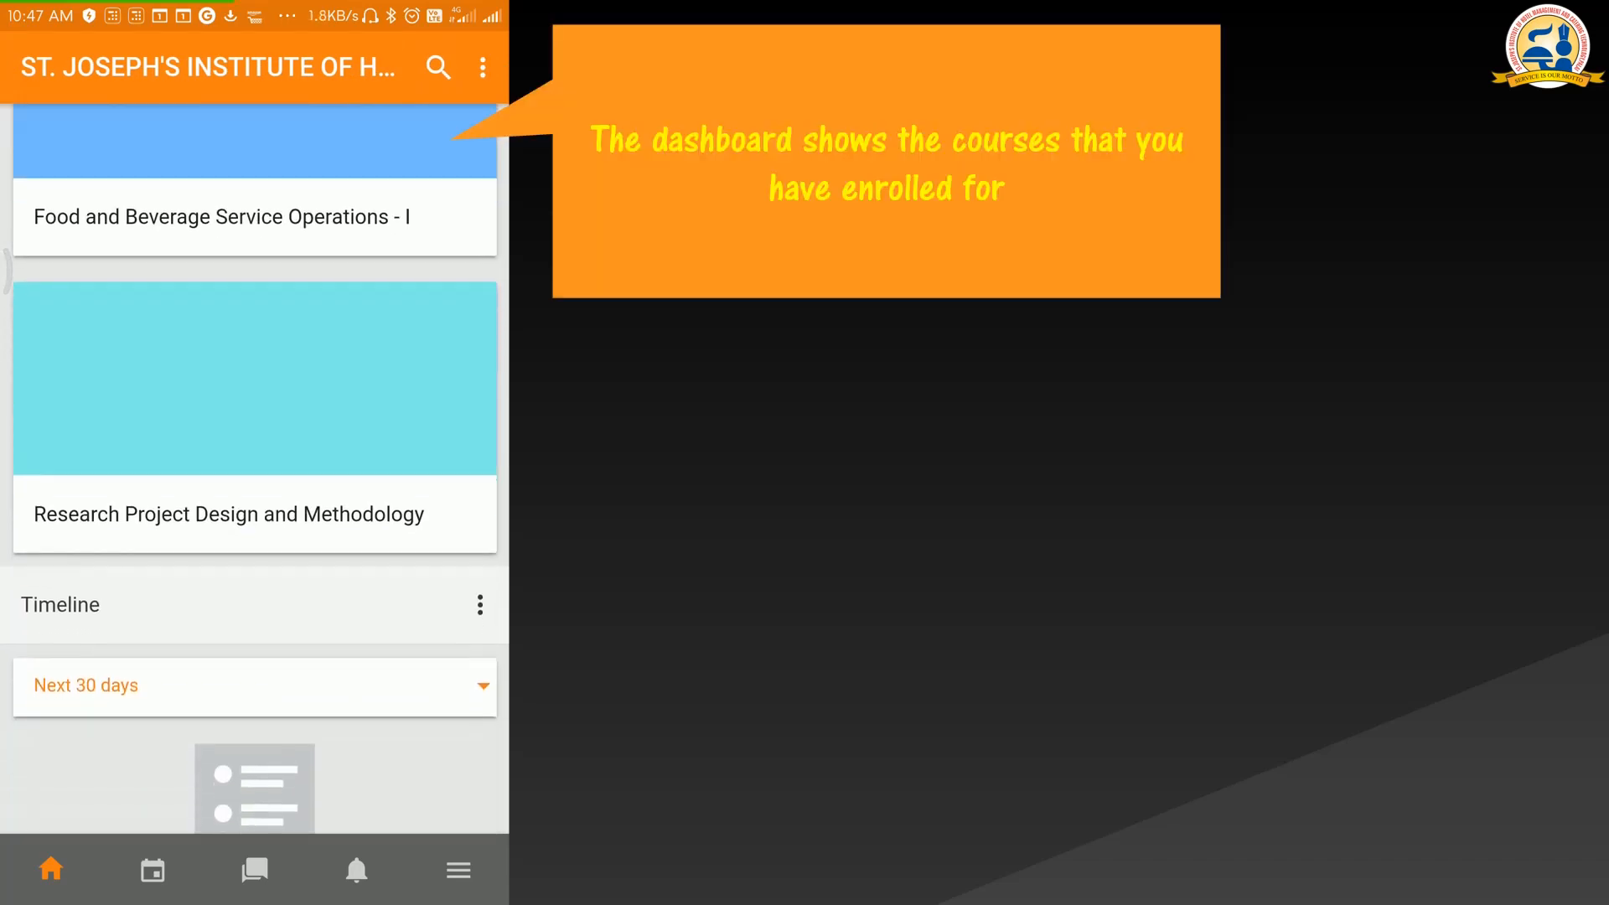
pyautogui.scroll(-3)
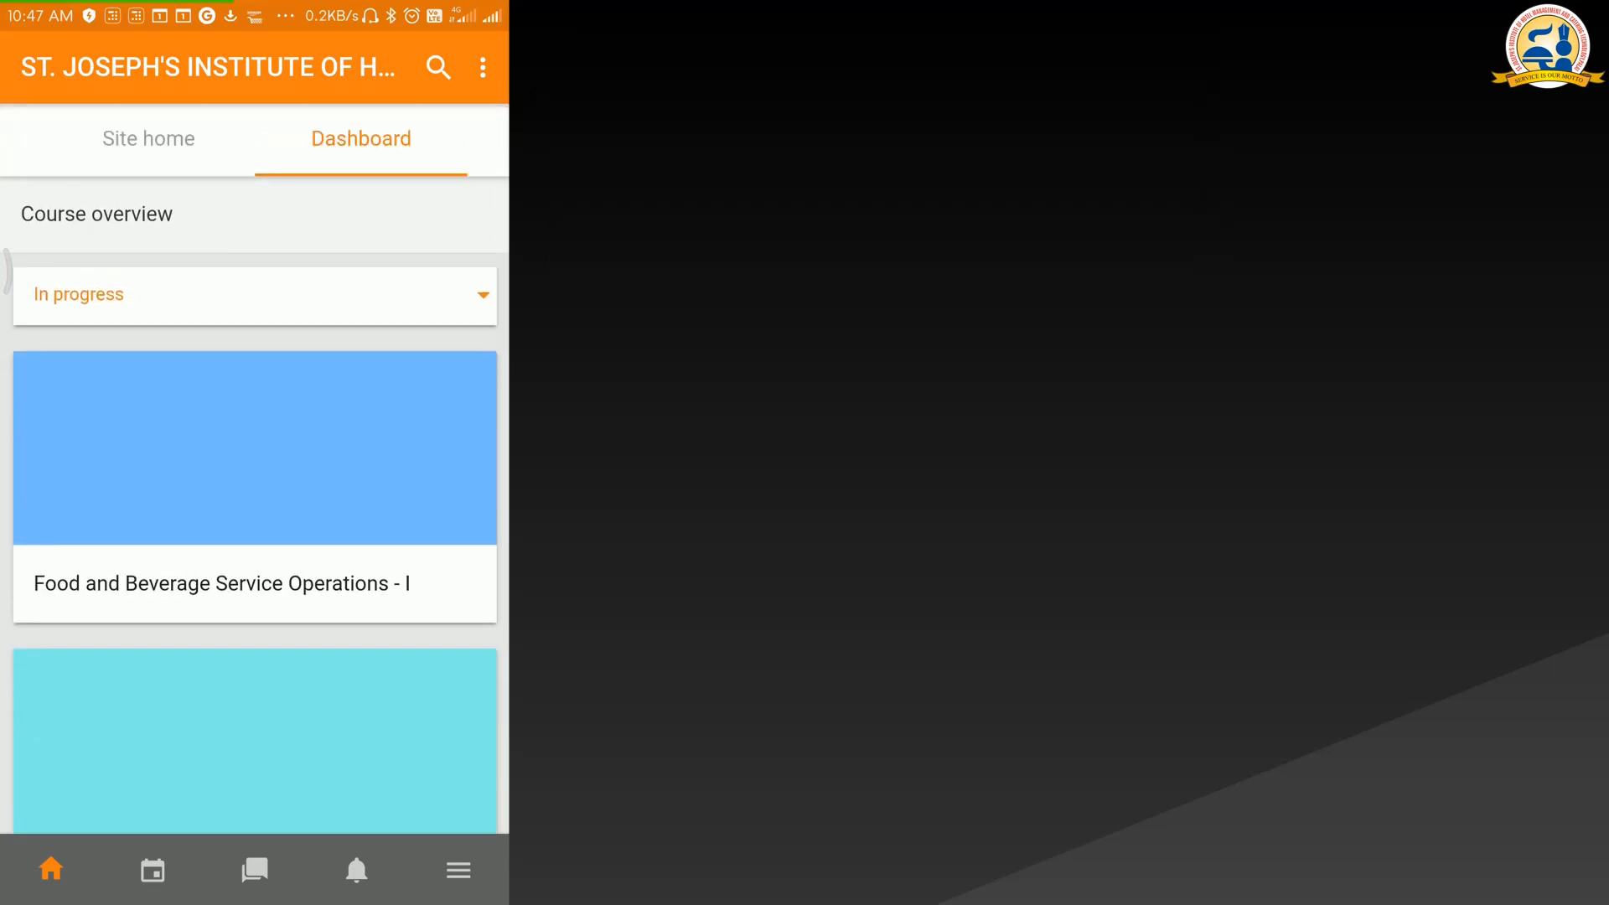
pyautogui.click(253, 295)
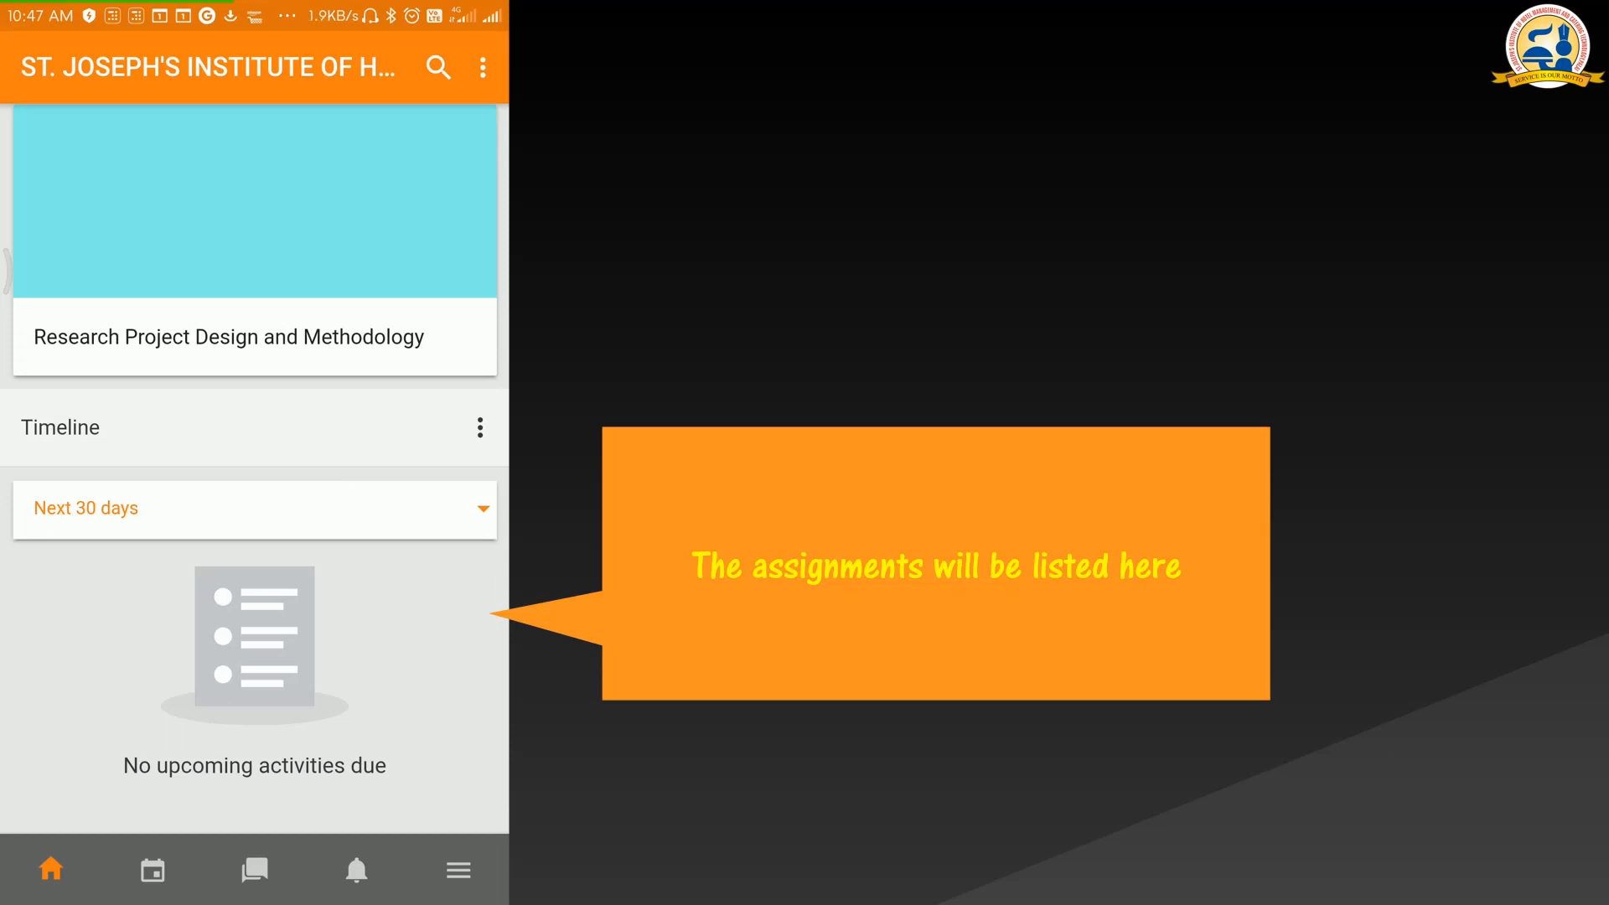
pyautogui.click(253, 508)
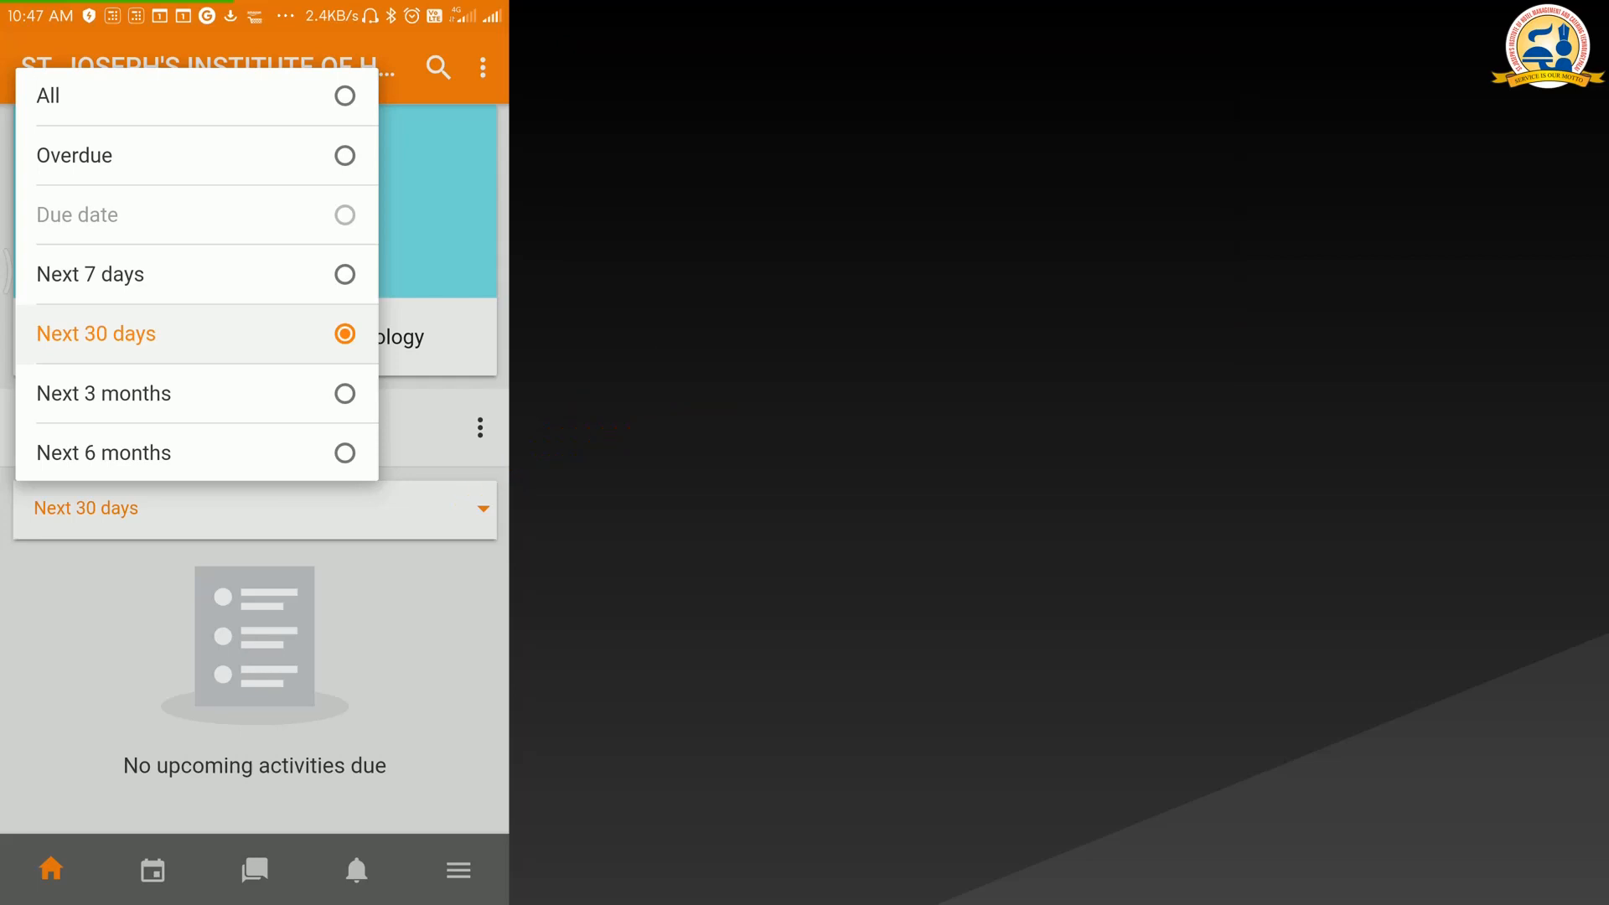
pyautogui.click(457, 869)
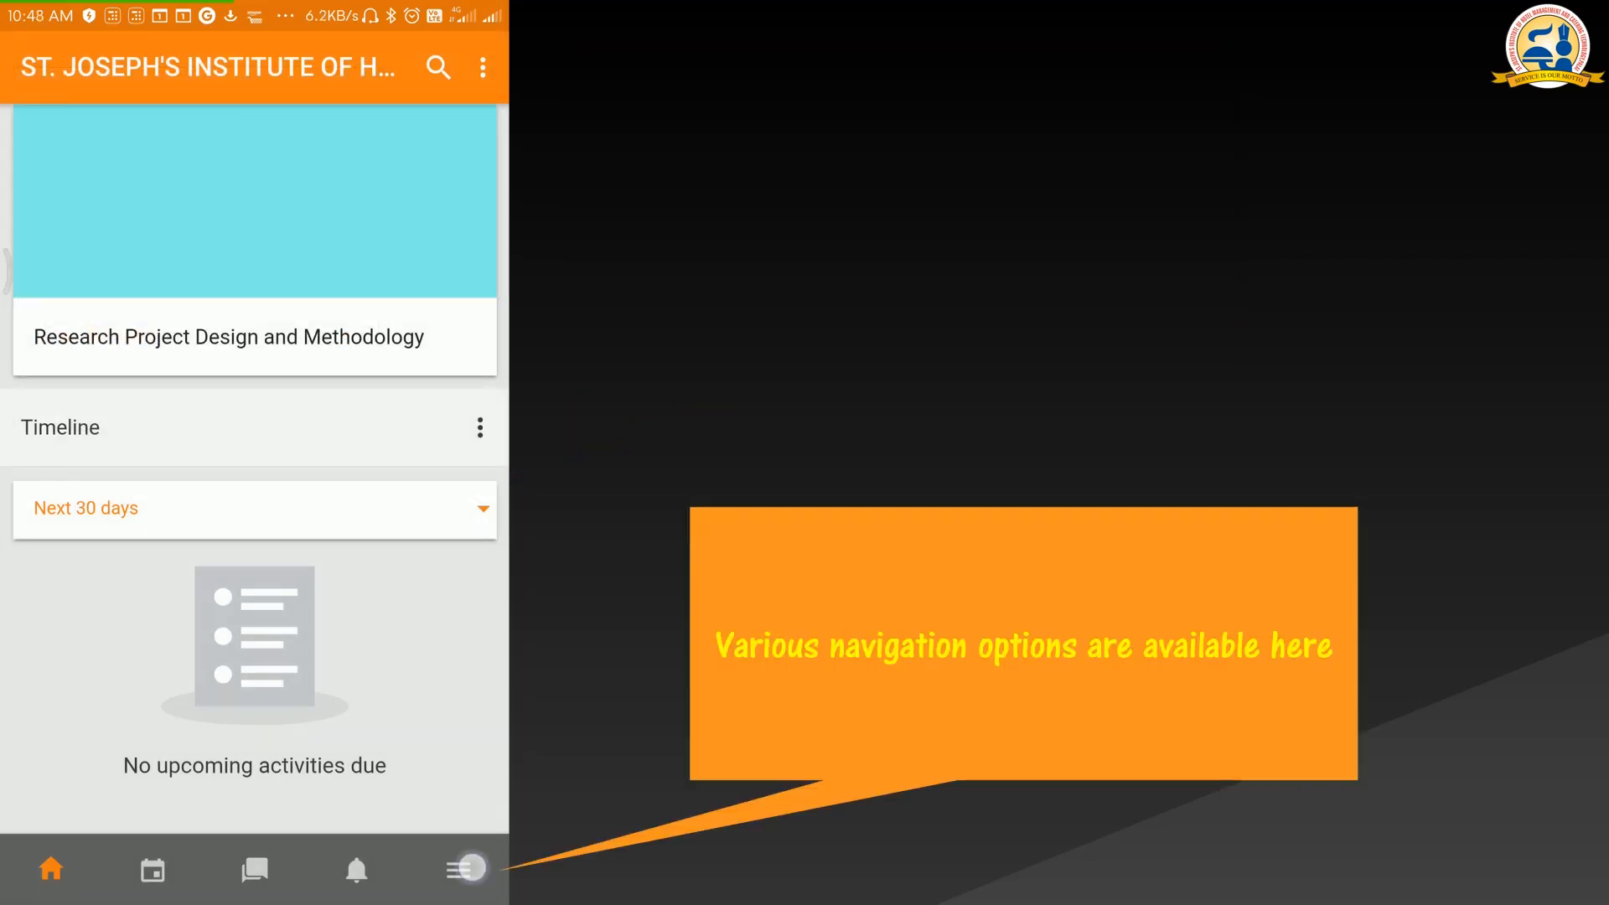
pyautogui.click(457, 869)
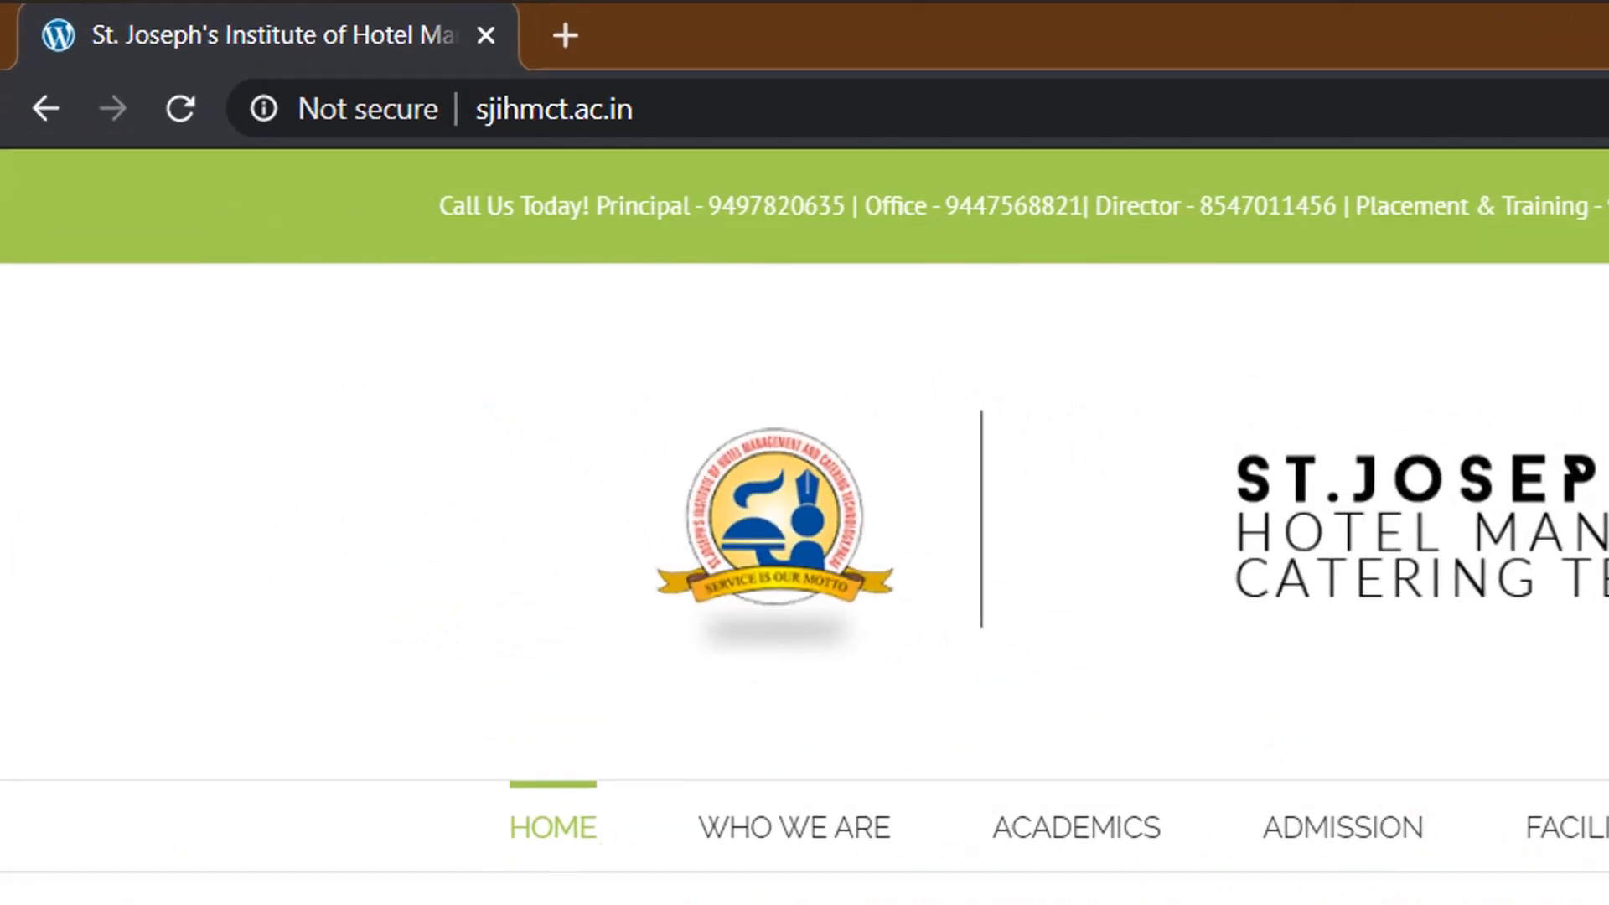
# Scroll the sjihmct.ac.in homepage and follow the Moodle logo link in the sidebar
pyautogui.scroll(-3)
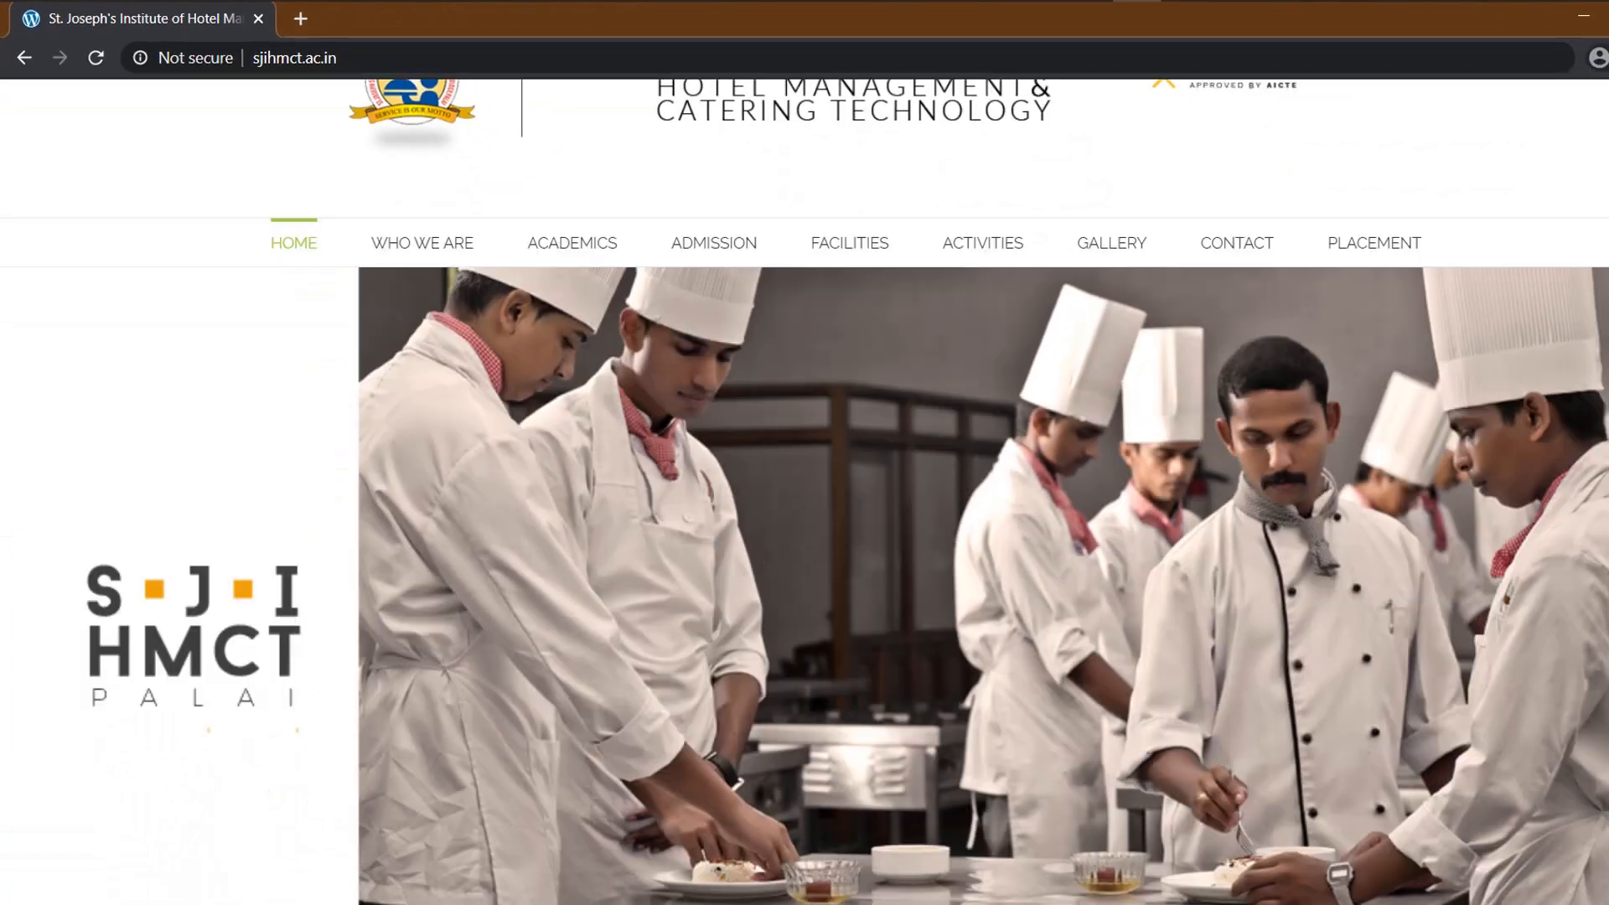
pyautogui.scroll(-3)
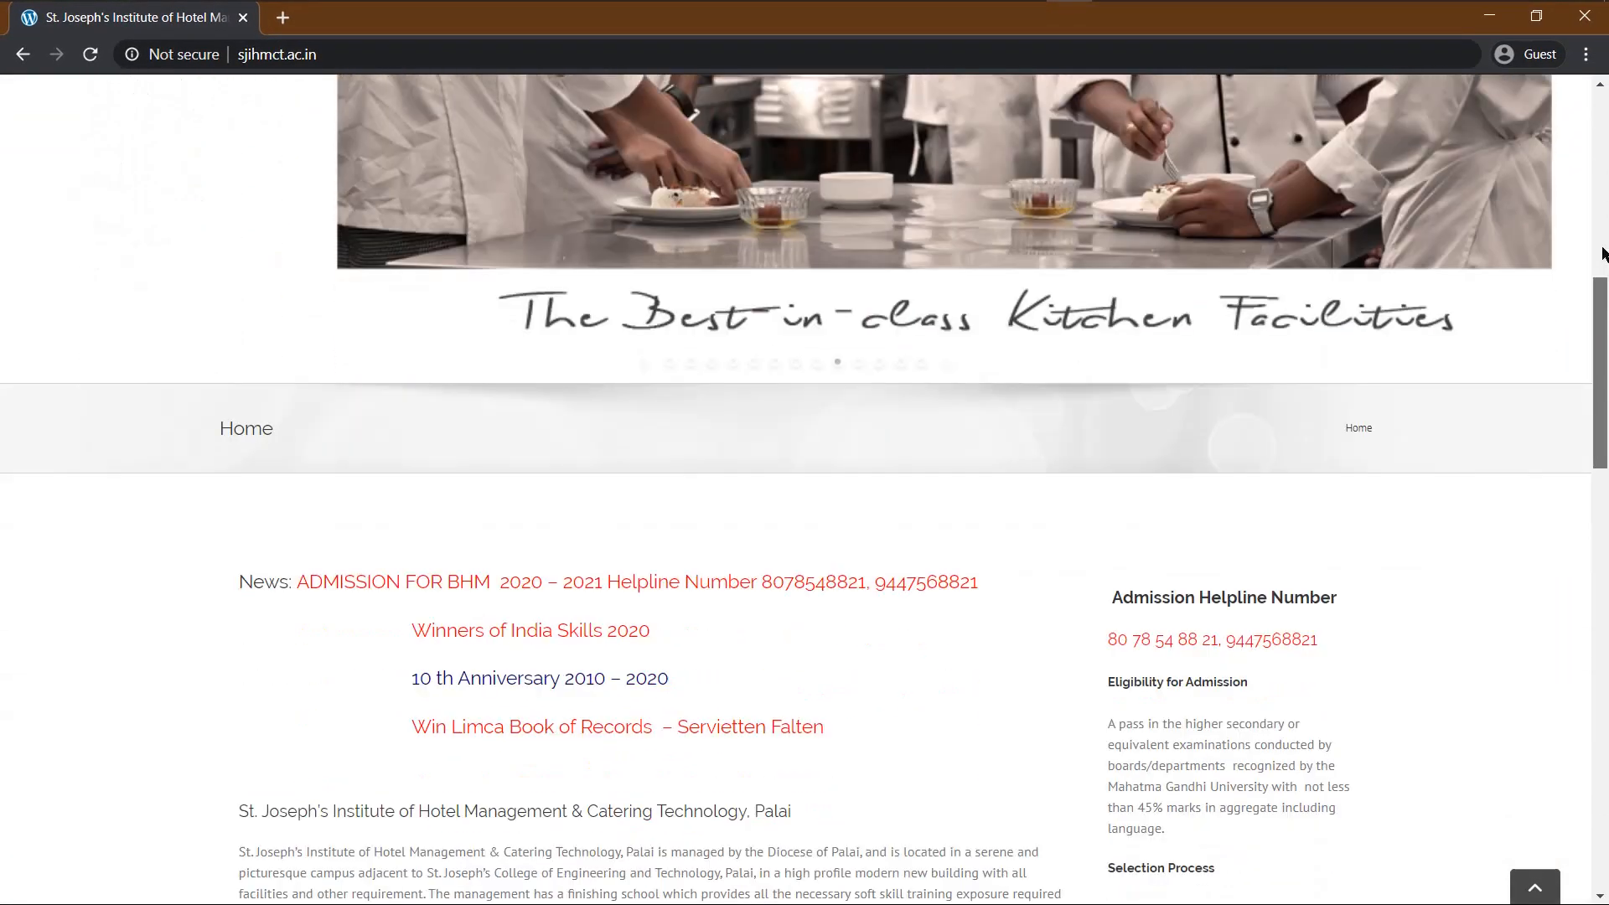
pyautogui.scroll(-3)
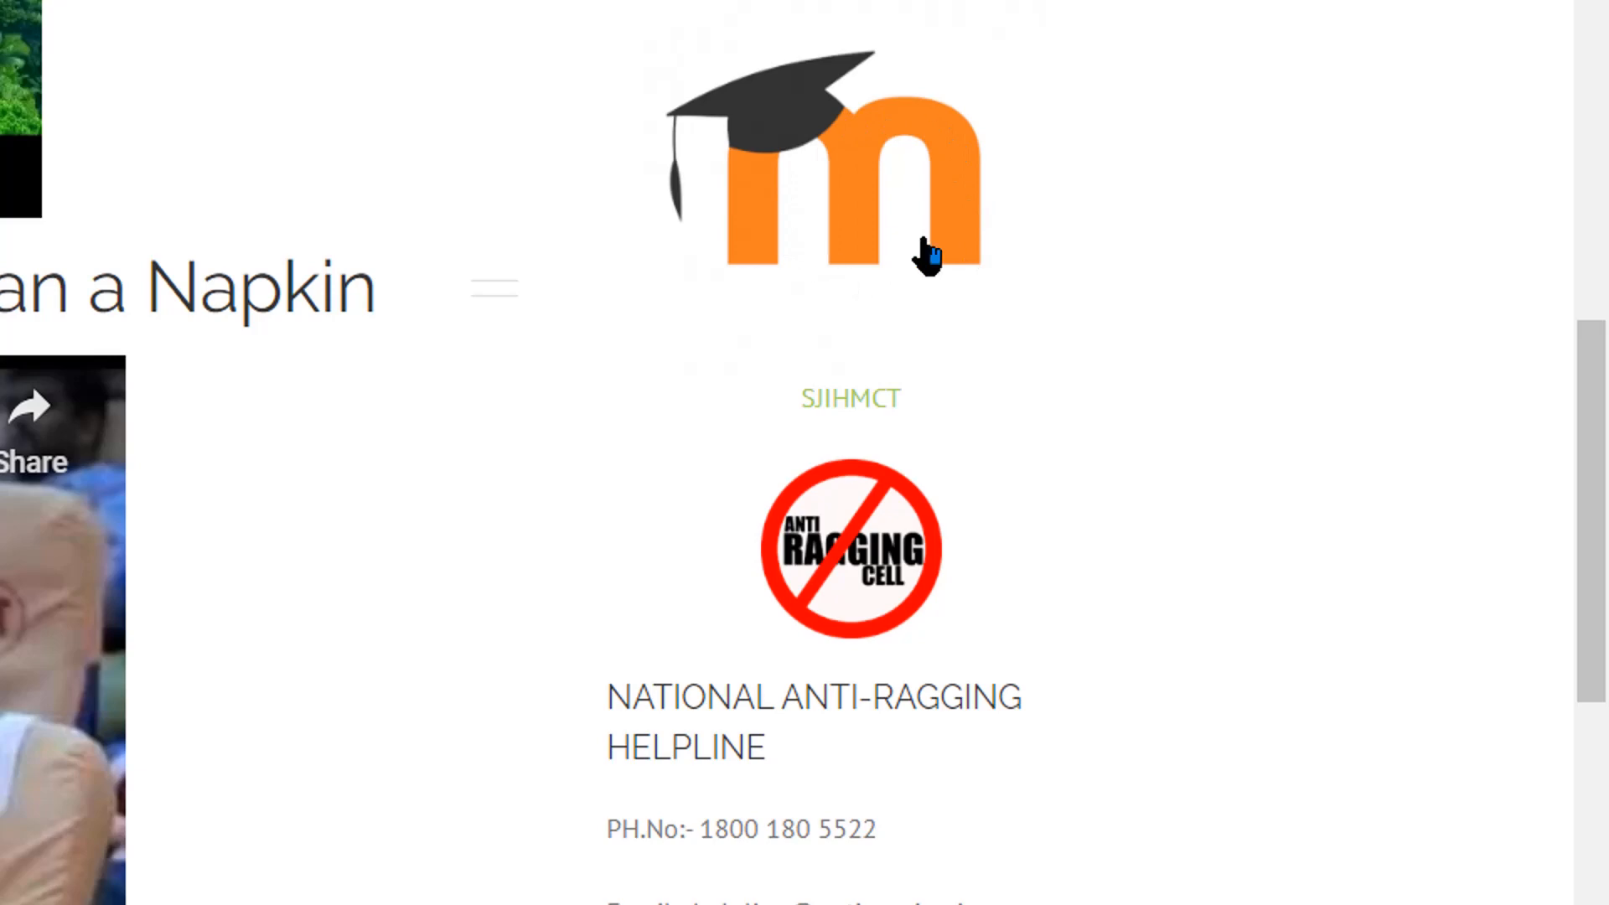
pyautogui.moveTo(875, 292)
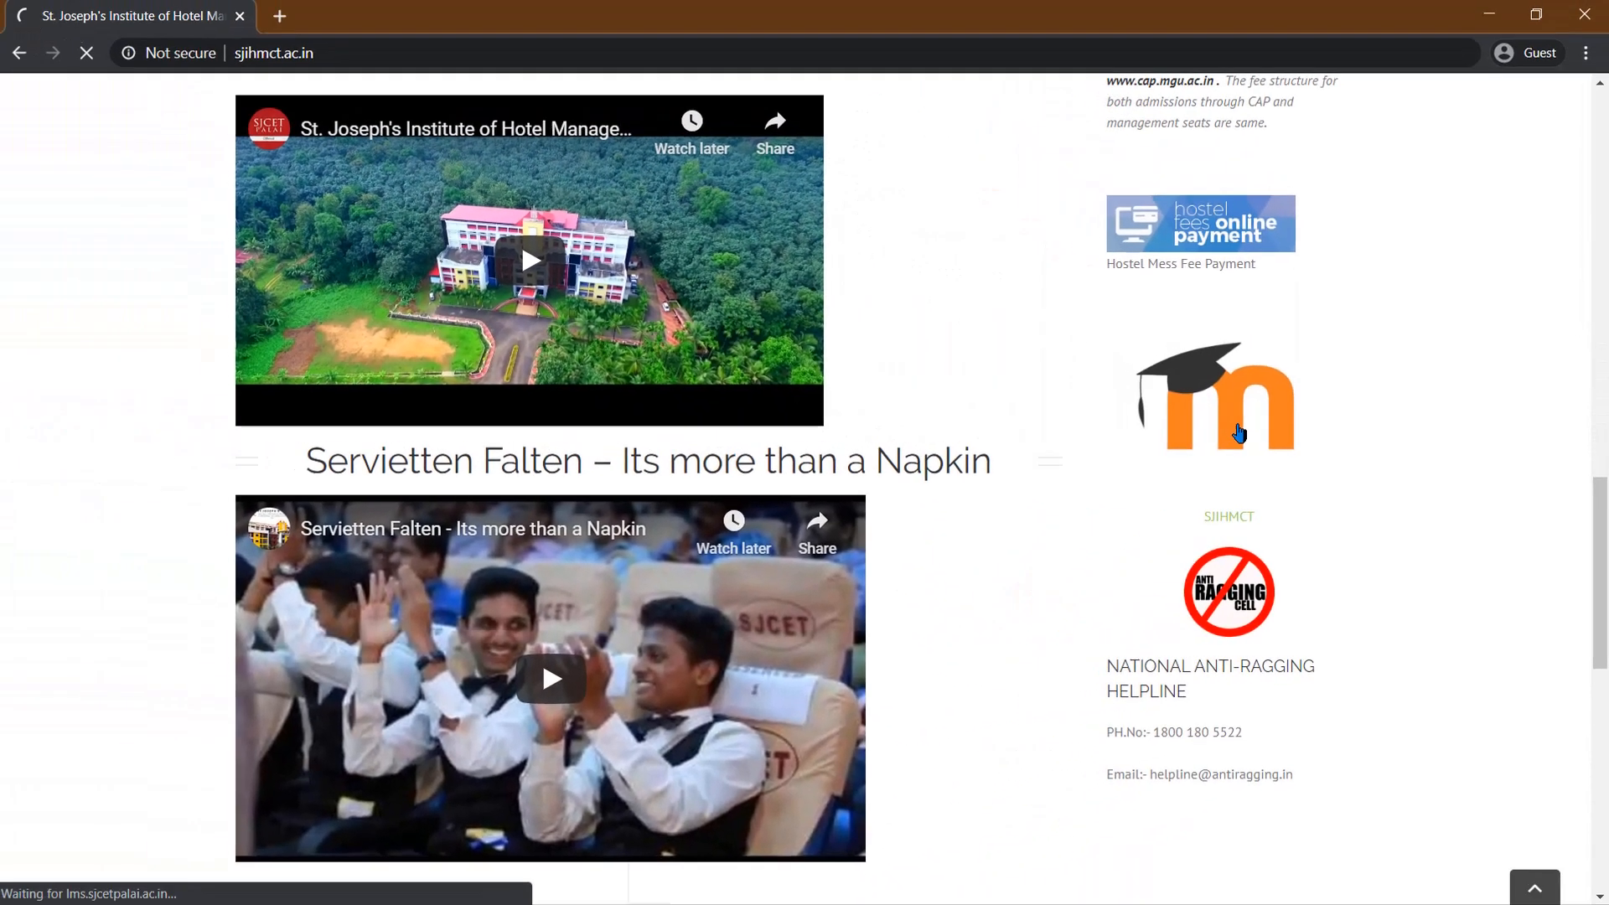
pyautogui.click(1216, 394)
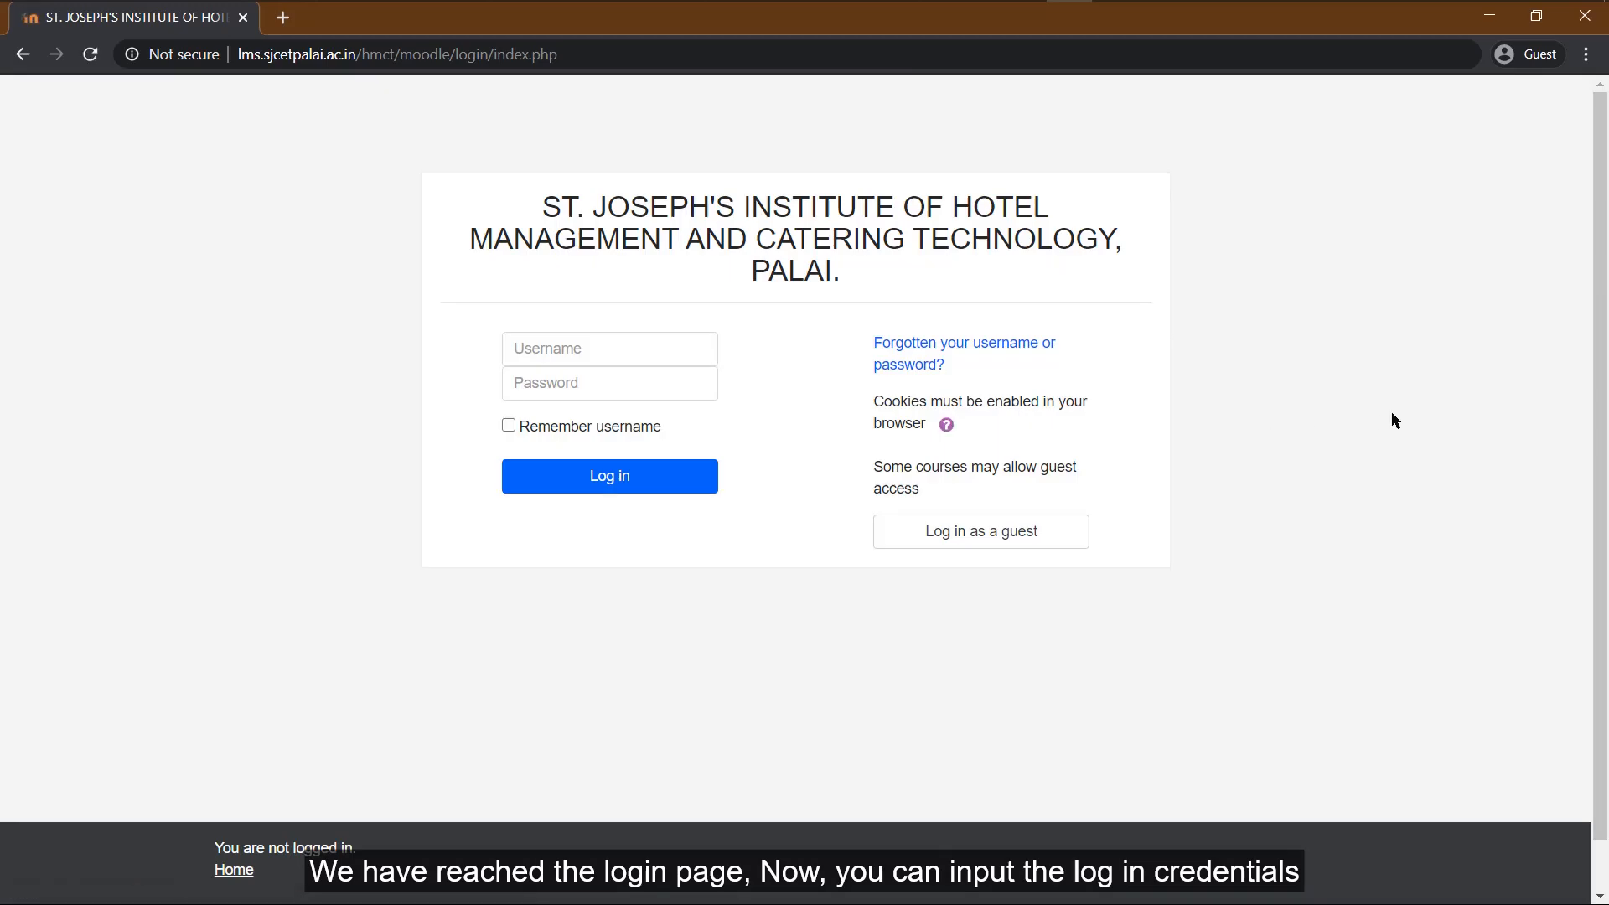
pyautogui.moveTo(1482, 411)
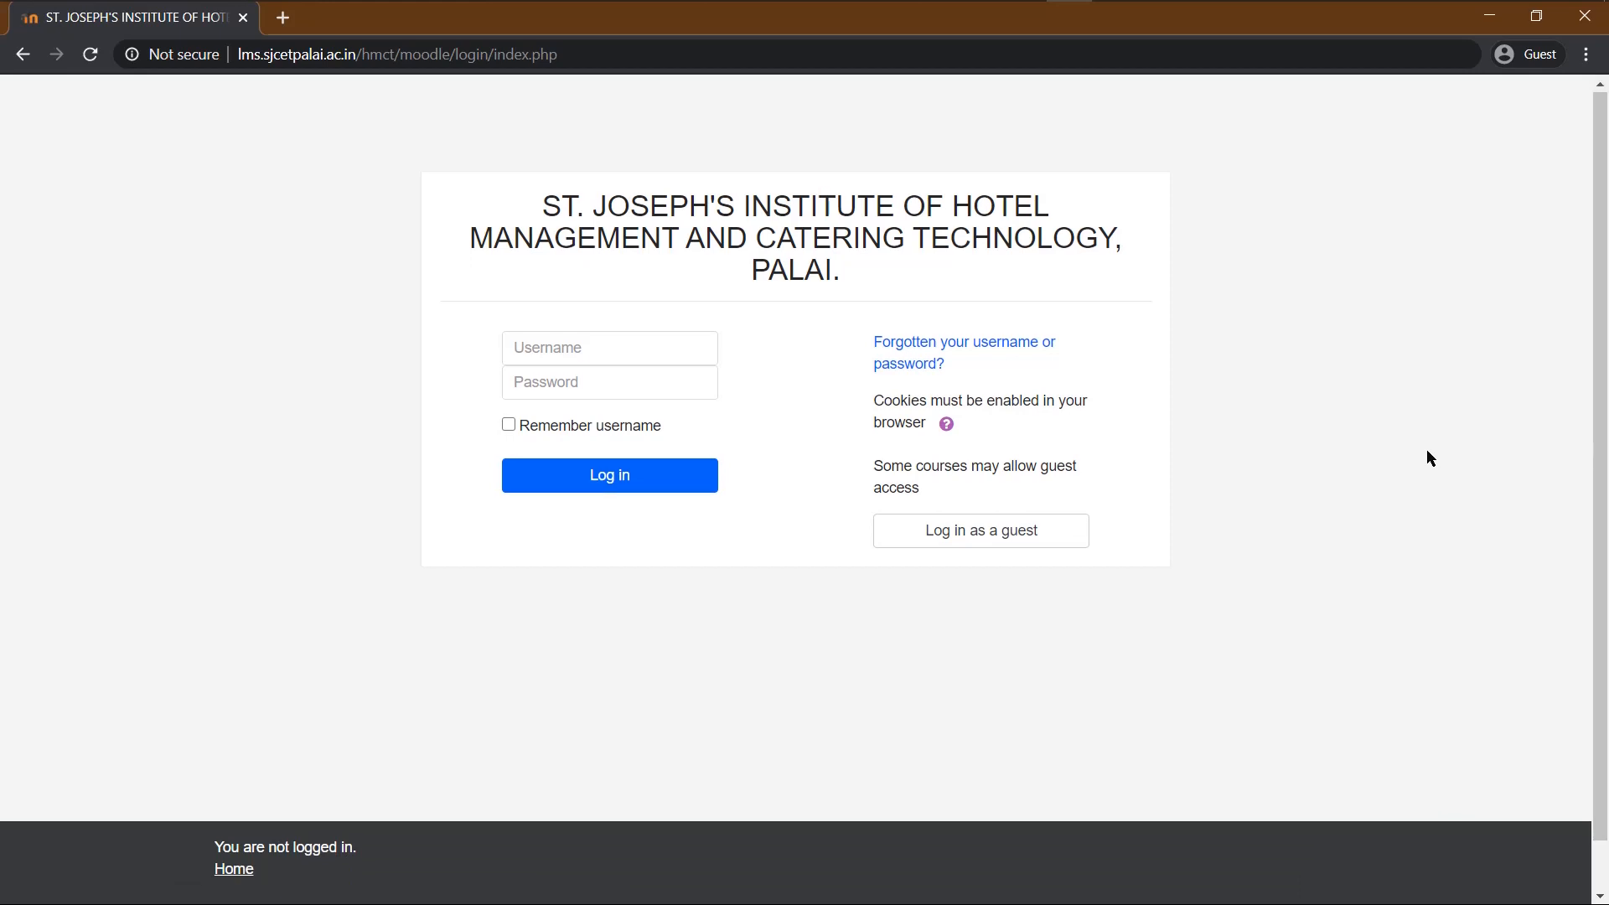
# Log in to the college Moodle site in Chrome to reach the dashboard
pyautogui.click(607, 474)
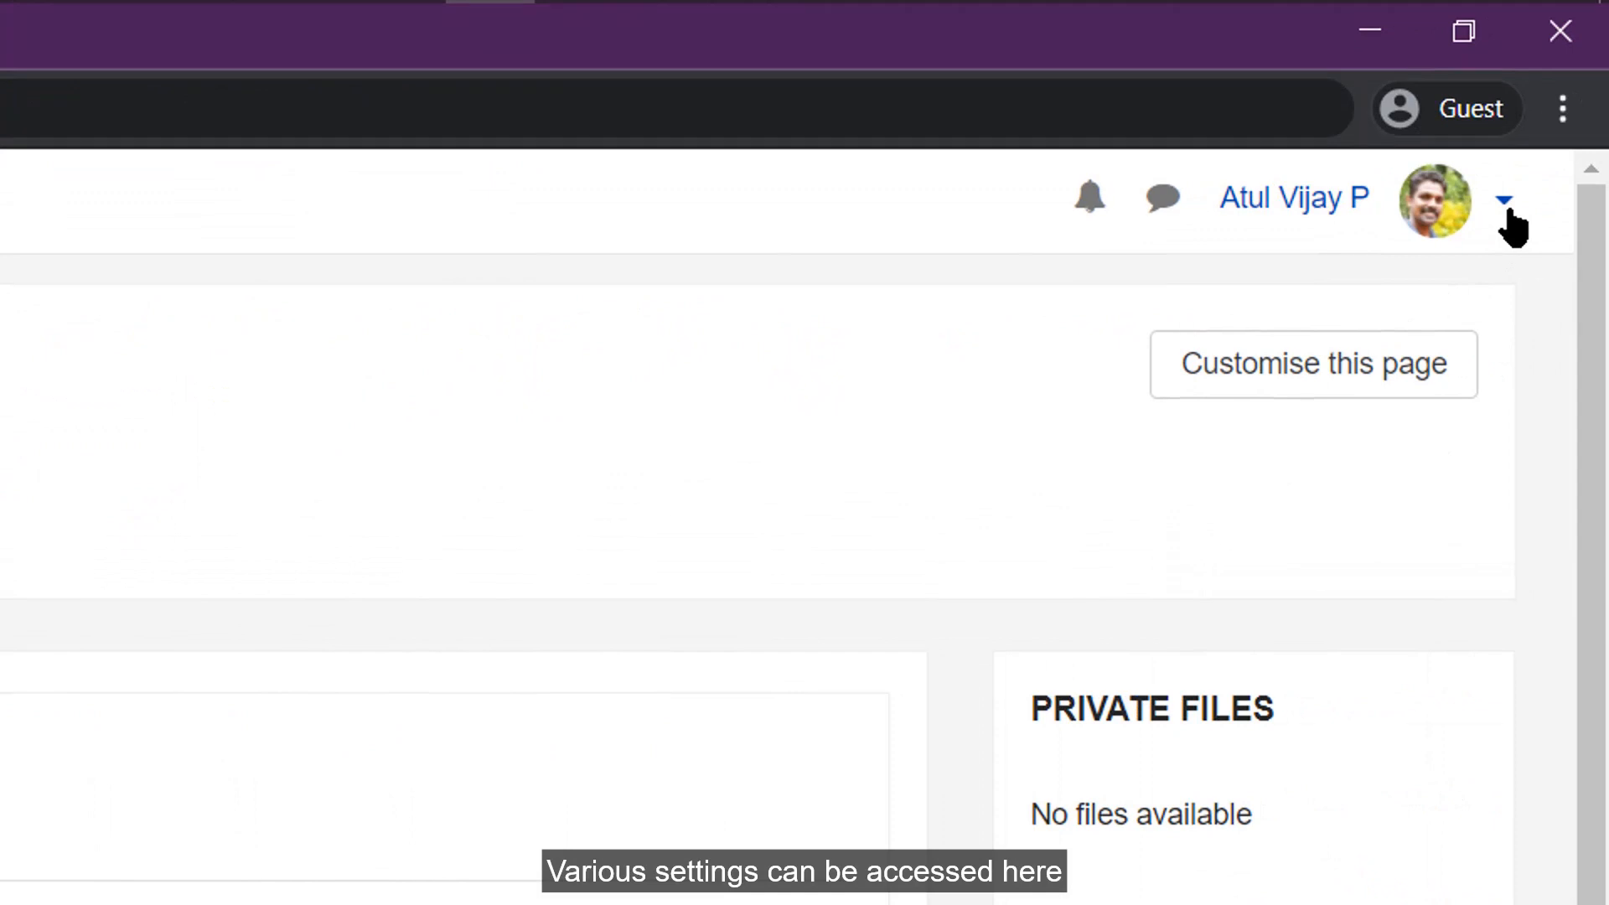
# View the Profile from the user menu, then back on Dashboard reopen the user menu
pyautogui.click(1504, 197)
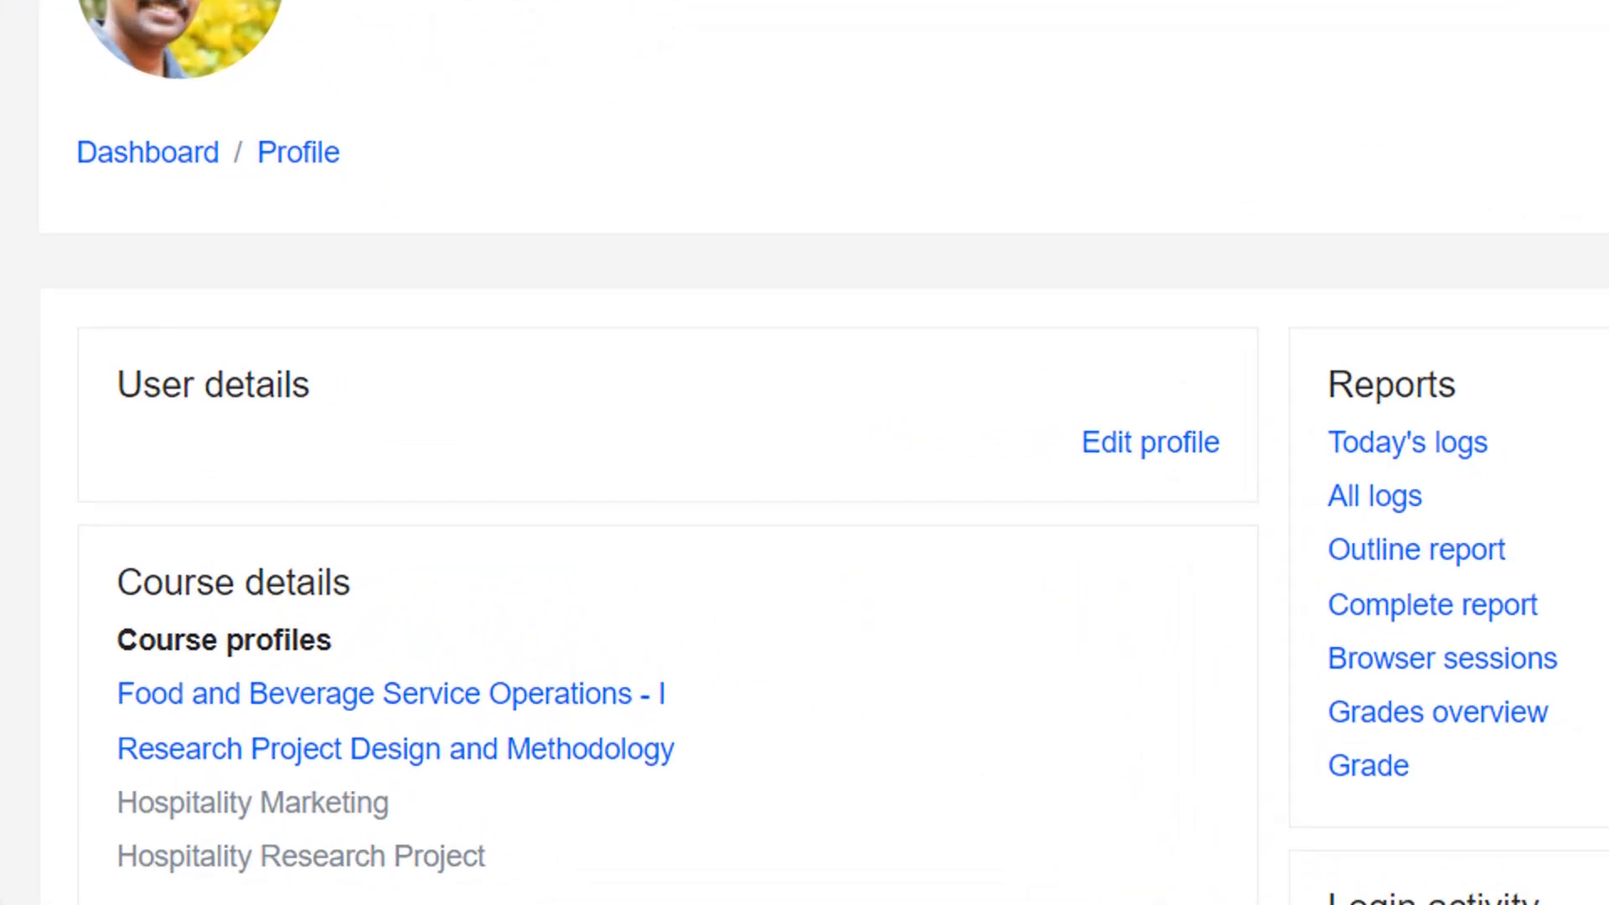
pyautogui.moveTo(1149, 442)
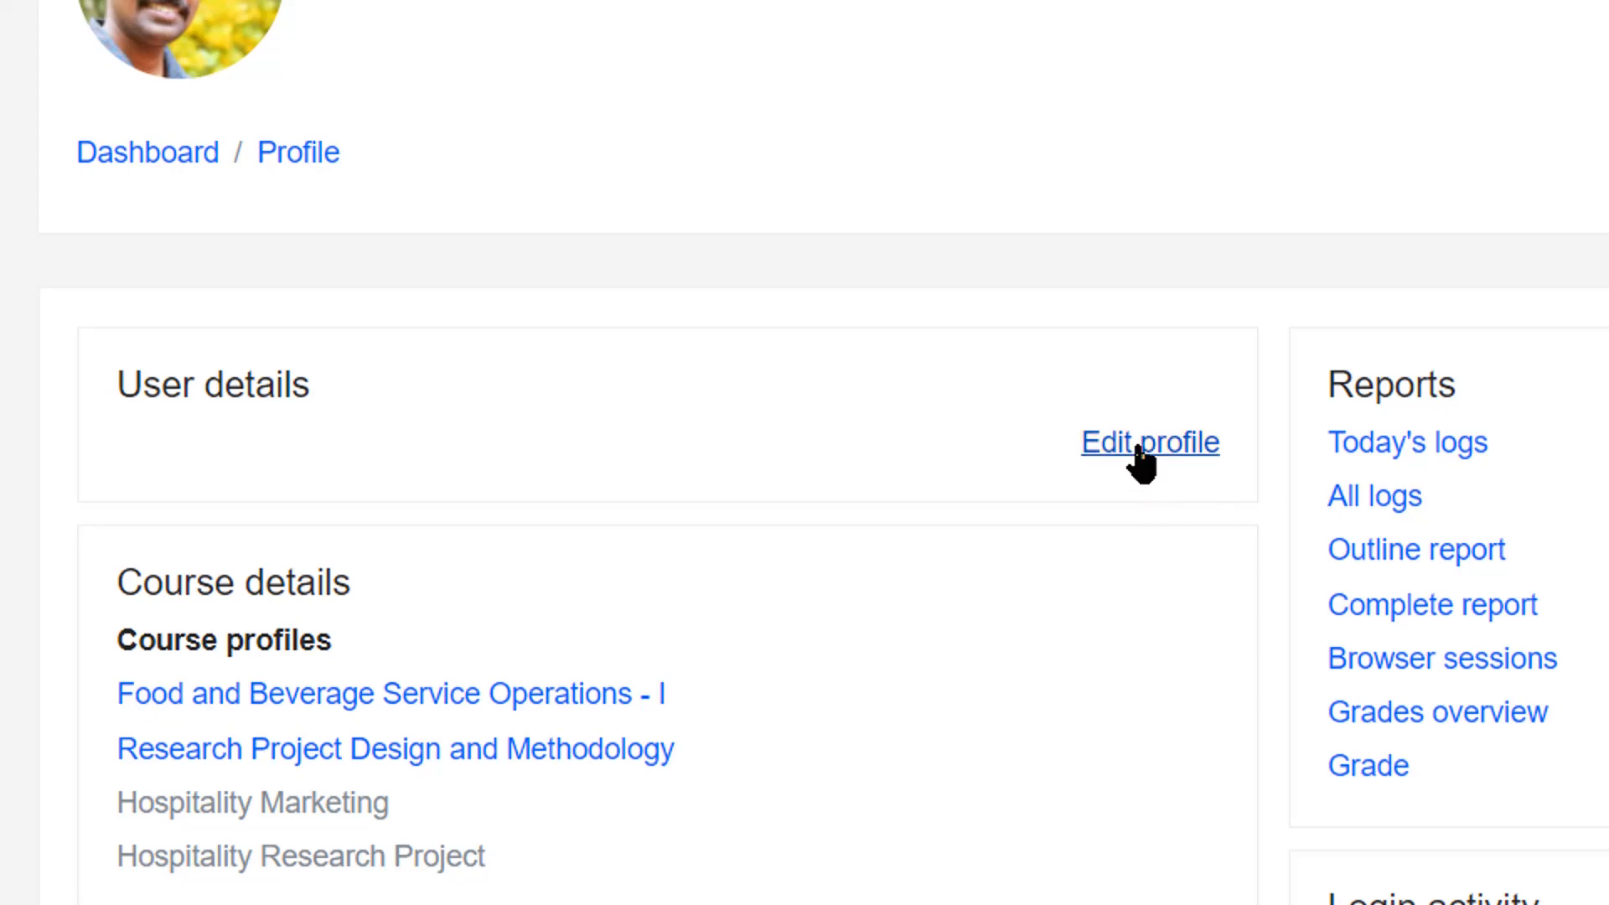
pyautogui.click(1149, 443)
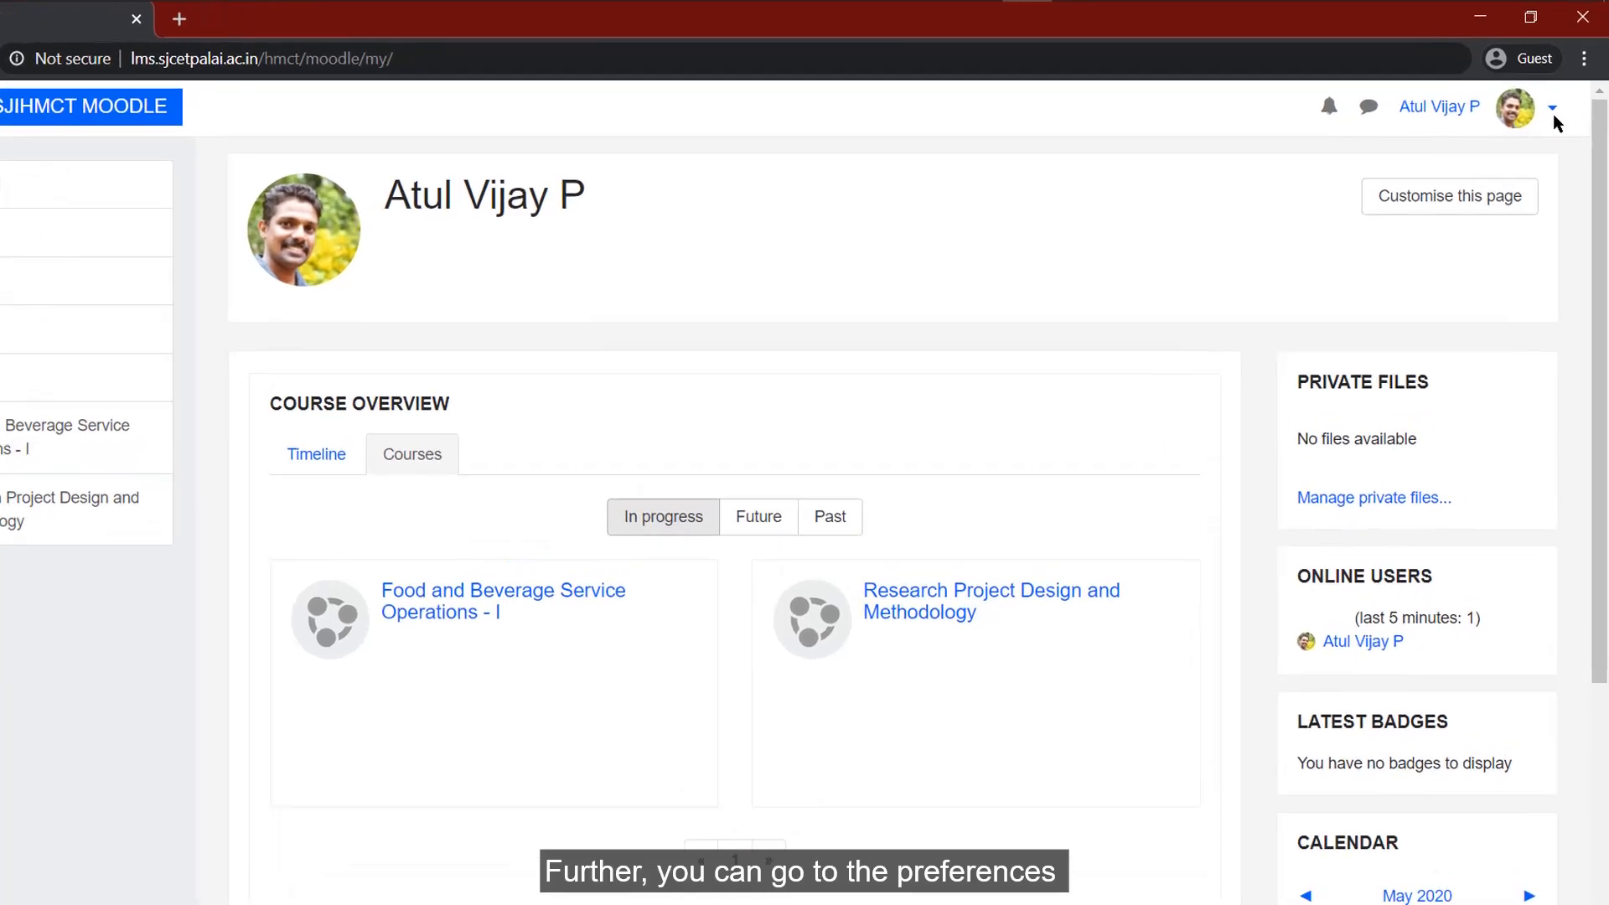
pyautogui.click(1553, 107)
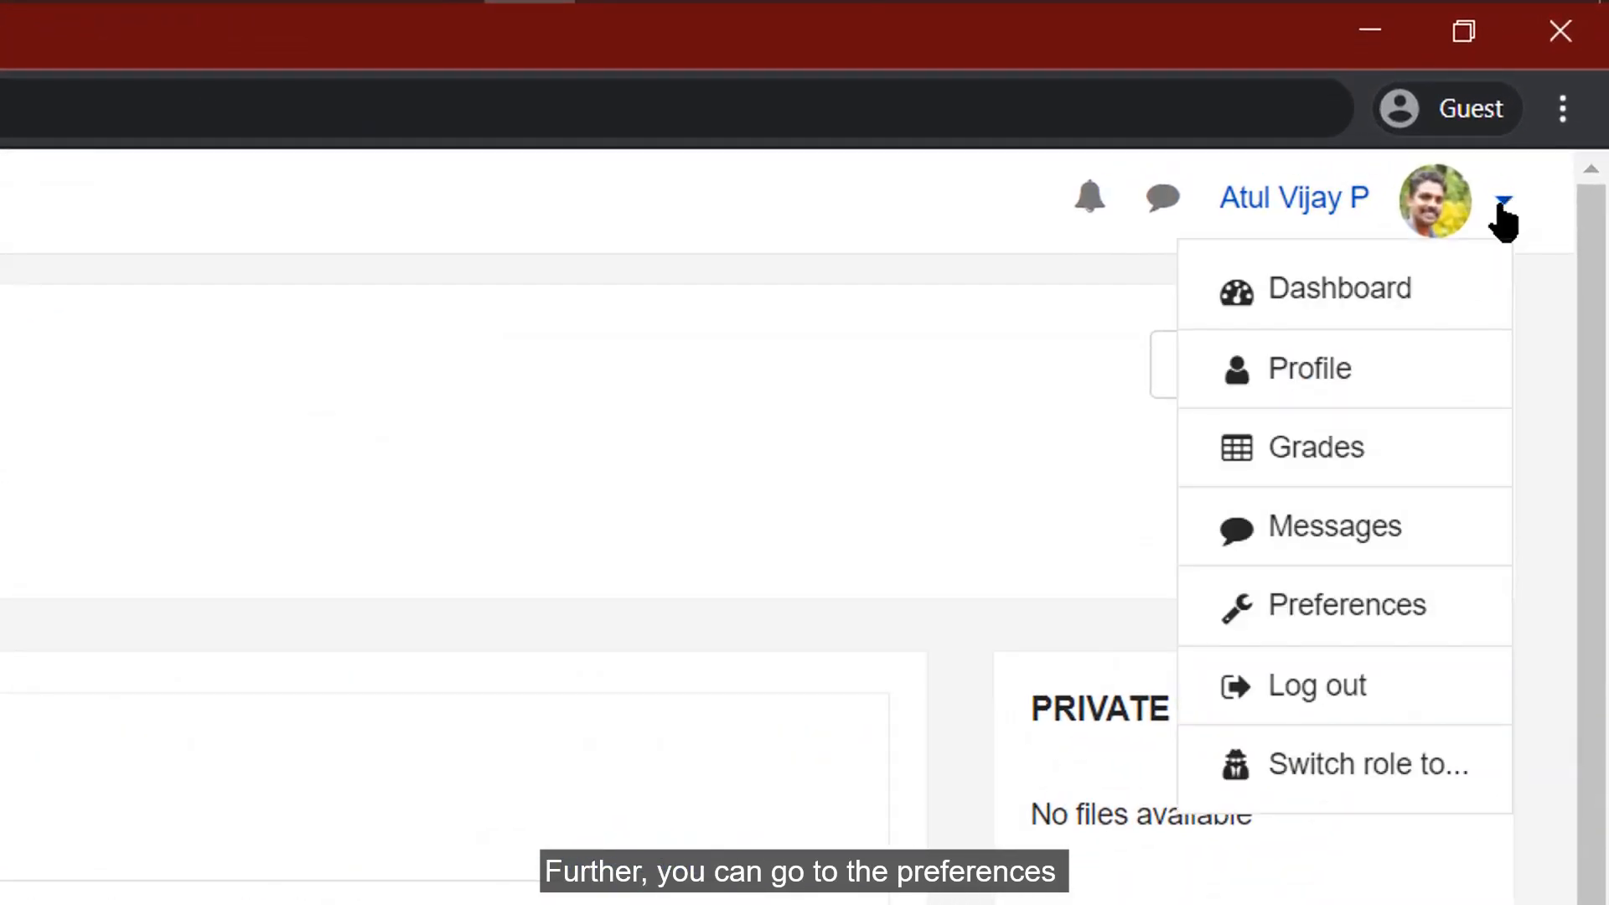
pyautogui.moveTo(1365, 615)
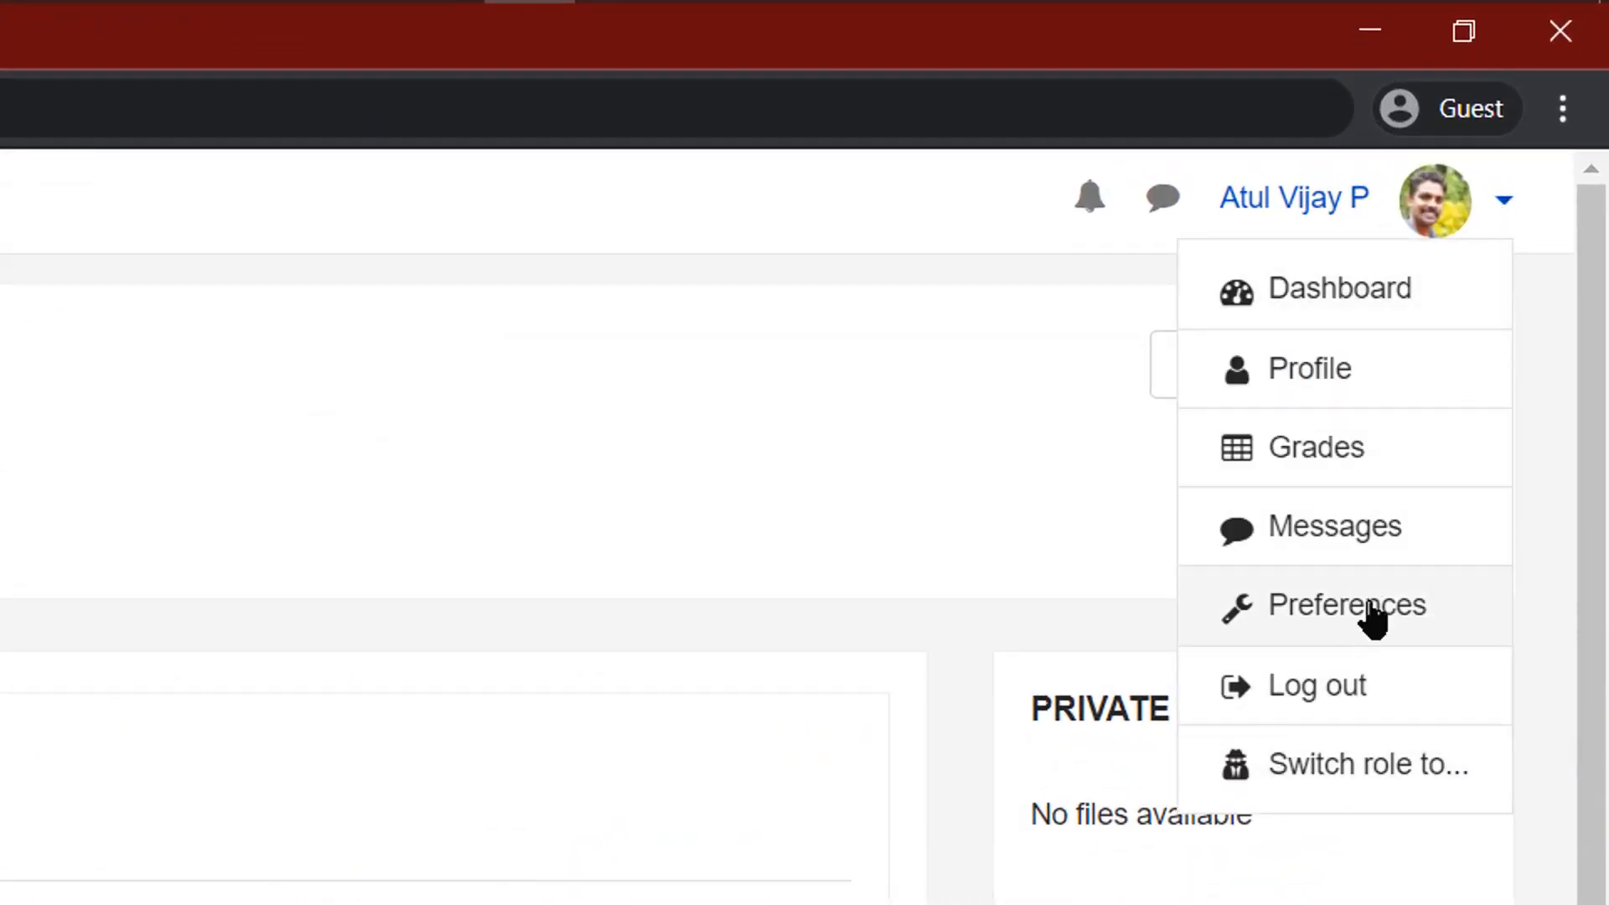
# Choose Preferences from the user menu dropdown
pyautogui.click(1346, 604)
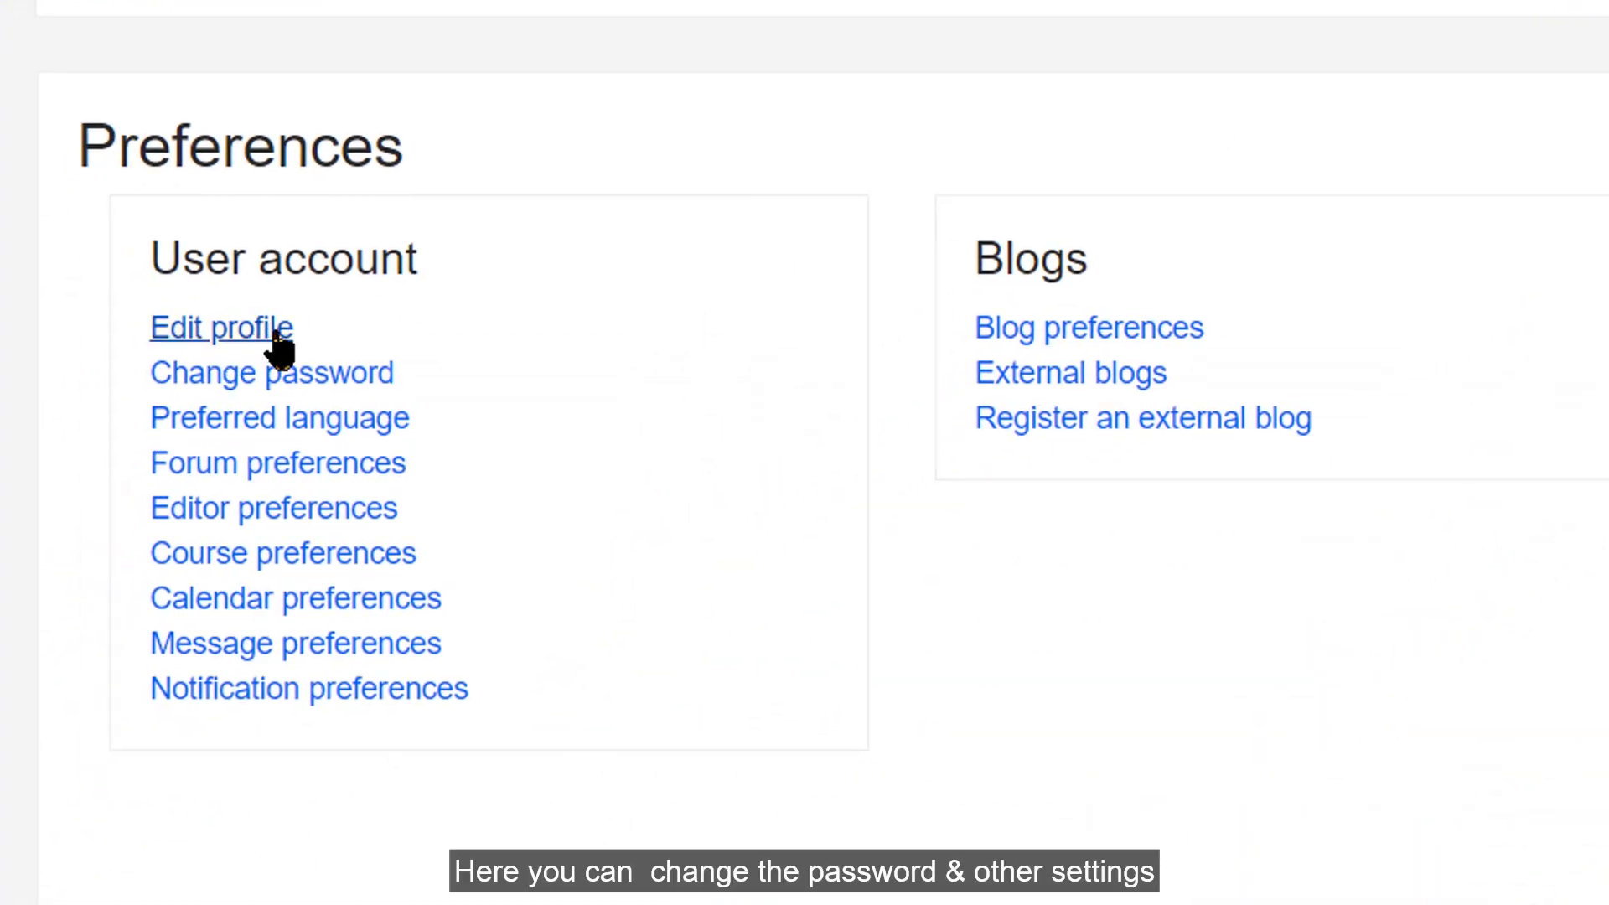
pyautogui.moveTo(278, 416)
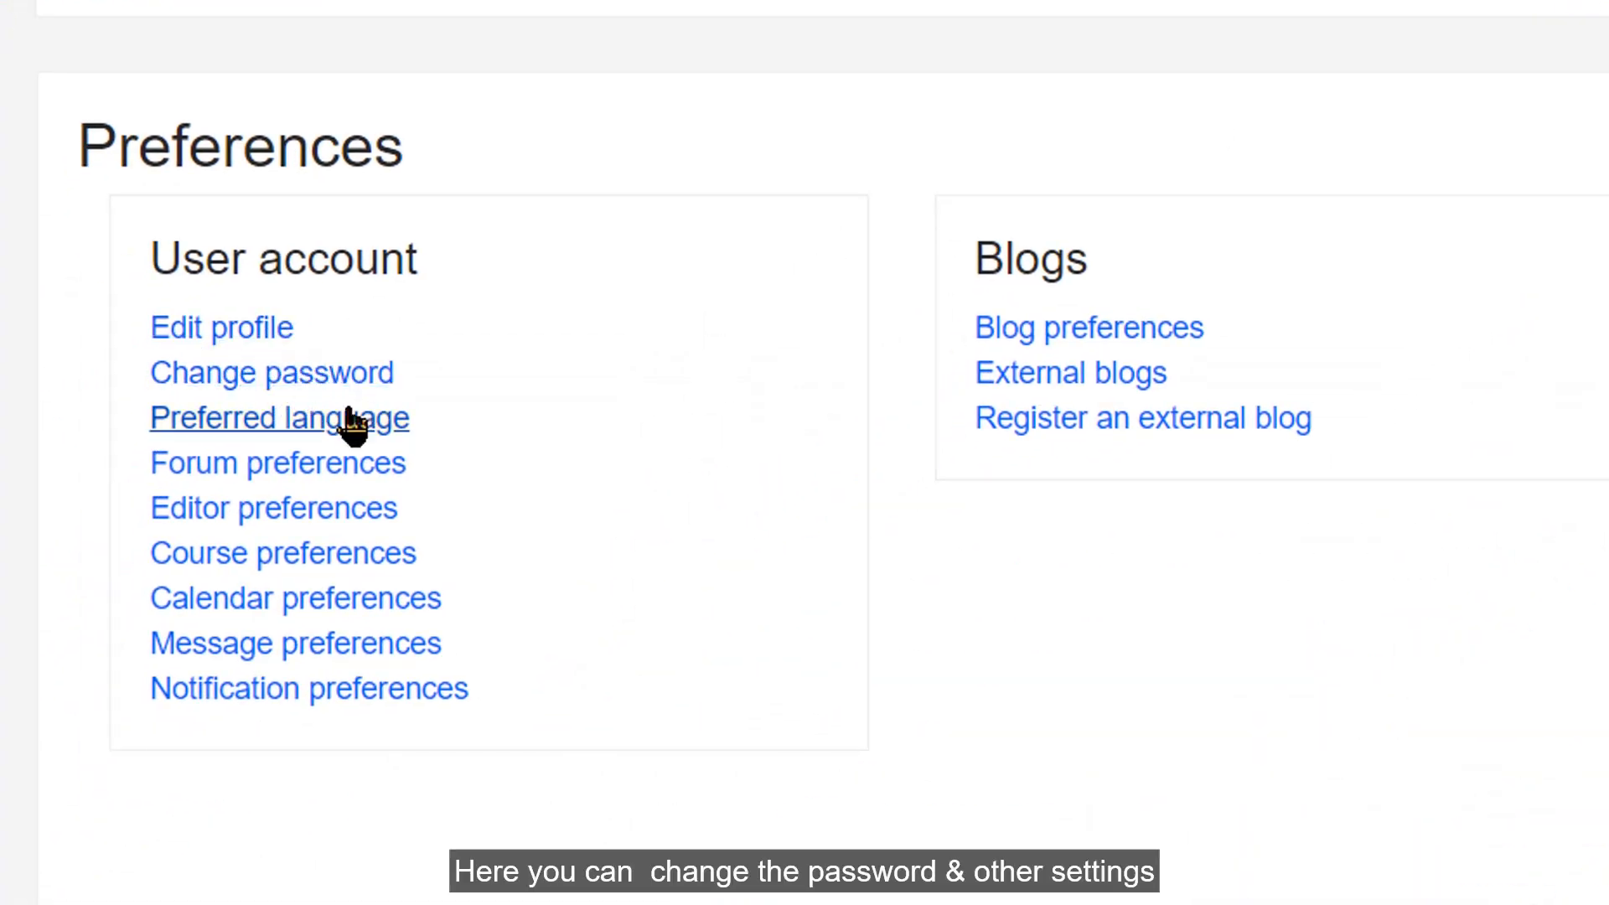